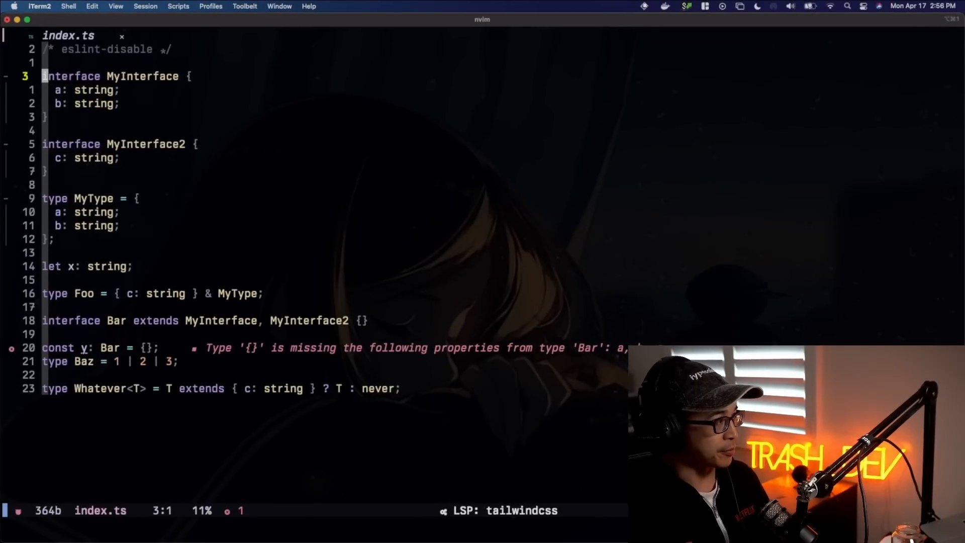
Add the line x = 'hello'; directly below let x: string; in index.ts.
{"action": "key", "text": "j"}
{"action": "type", "text": "x ="}
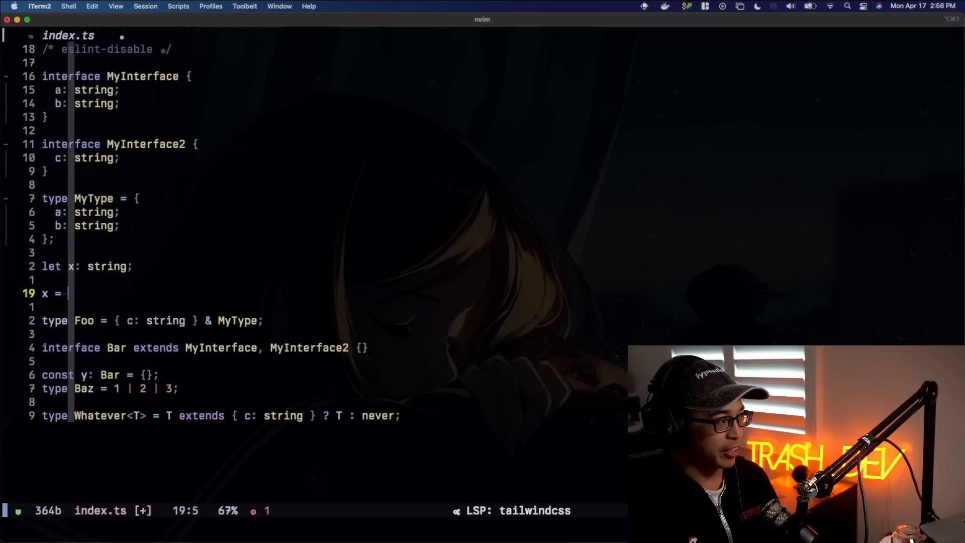
{"action": "type", "text": "'hello';"}
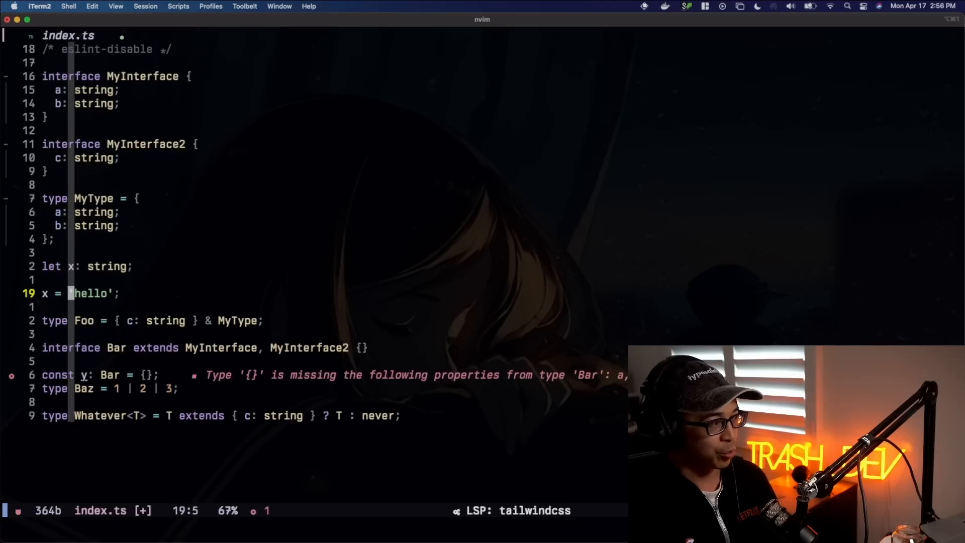
{"action": "type", "text": "1"}
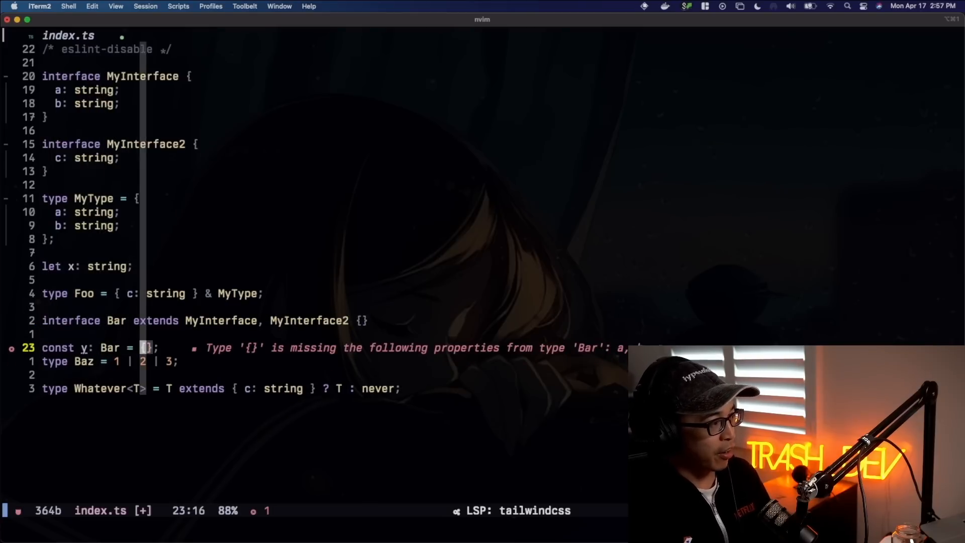
Delete the x = 'hello' line, then switch to Chrome's got npm tab.
{"action": "type", "text": "b"}
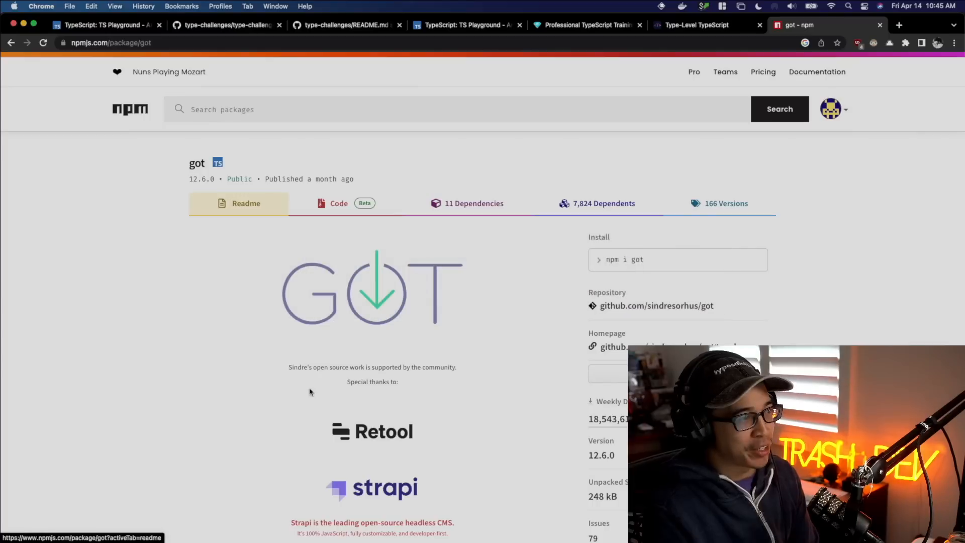
Close the got npm tab and the extra TS Playground tab to reach type-challenges.
{"action": "left_click", "coordinate": [696, 25]}
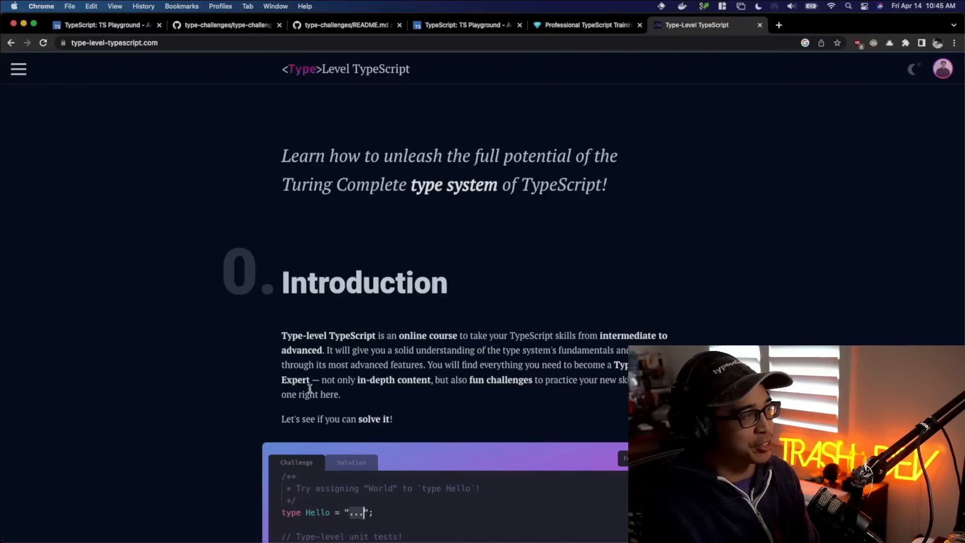
{"action": "left_click", "coordinate": [104, 25]}
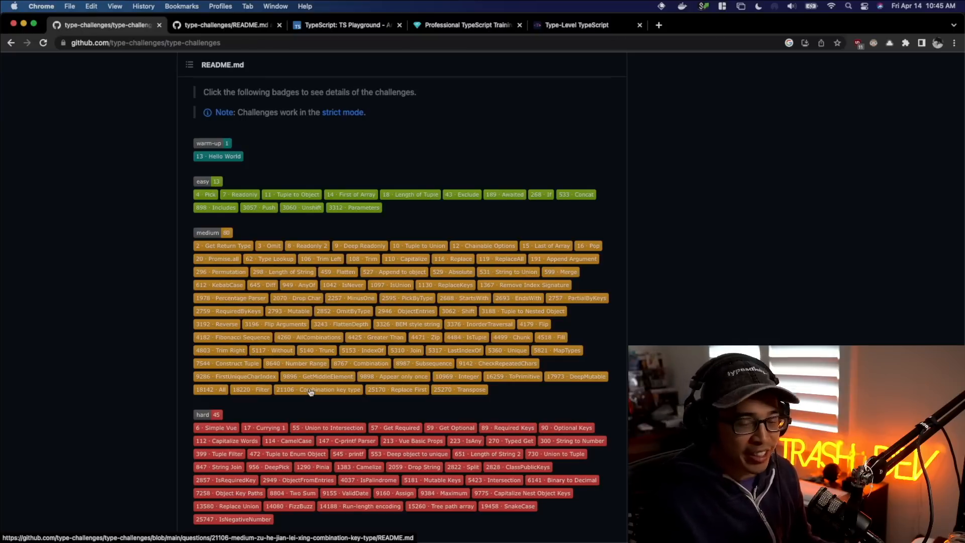
{"action": "scroll", "scroll_direction": "down", "scroll_amount": 3}
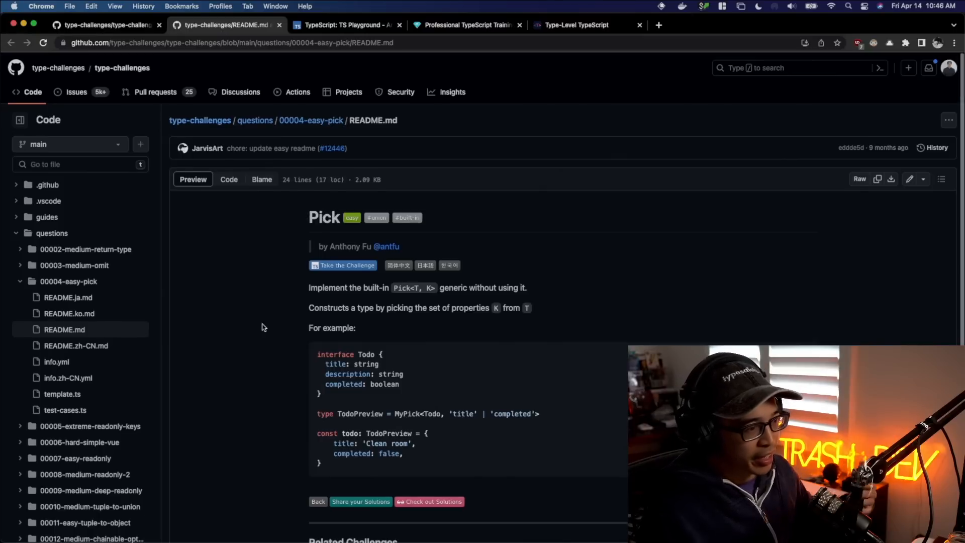
Review the Pick challenge's Todo example, then launch 'Take the Challenge'.
{"action": "scroll", "scroll_direction": "down", "scroll_amount": 3}
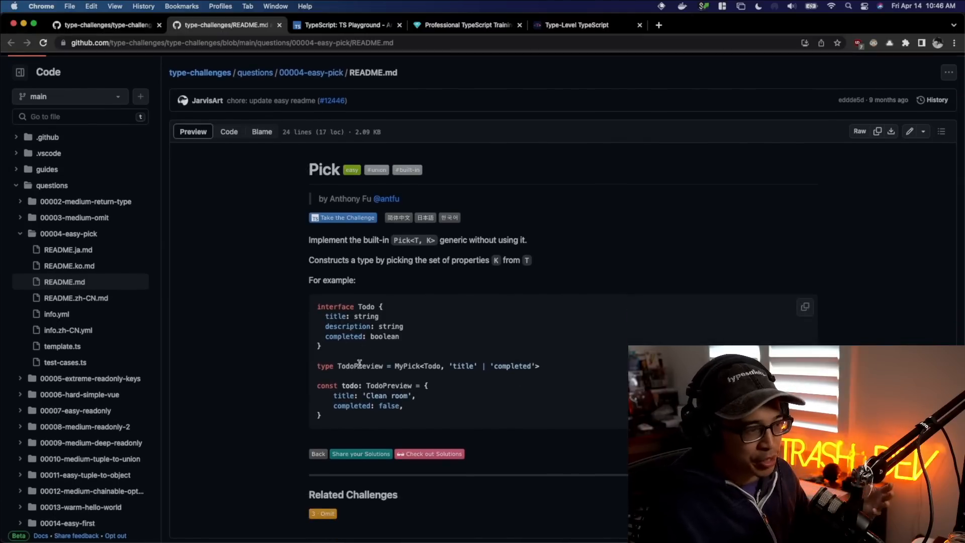
{"action": "double_click", "coordinate": [406, 366]}
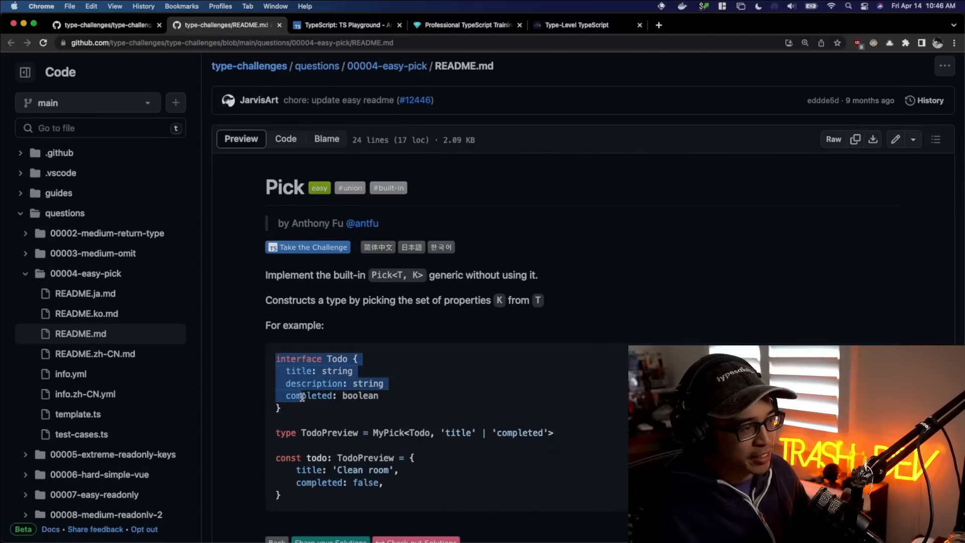
{"action": "scroll", "scroll_direction": "down", "scroll_amount": 3}
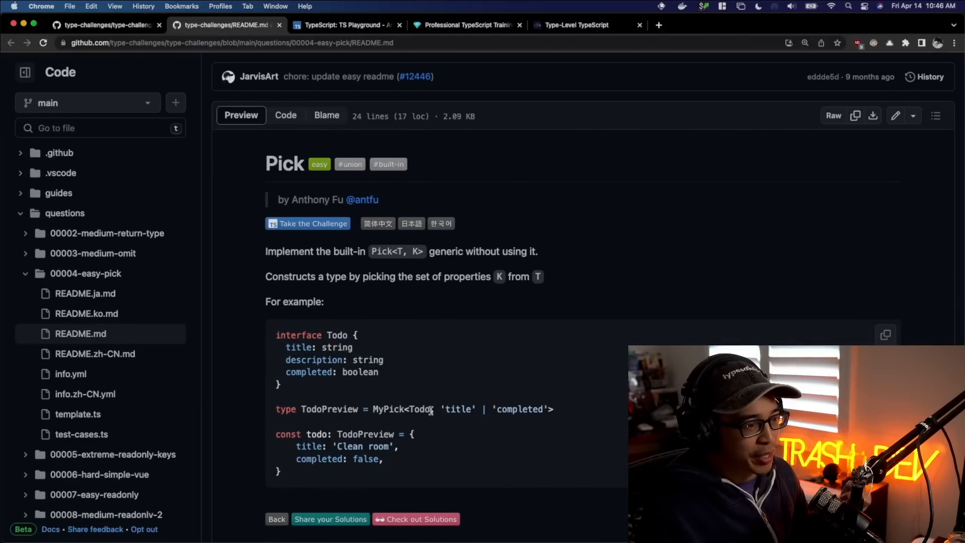
{"action": "left_click_drag", "start_coordinate": [433, 409], "coordinate": [548, 408]}
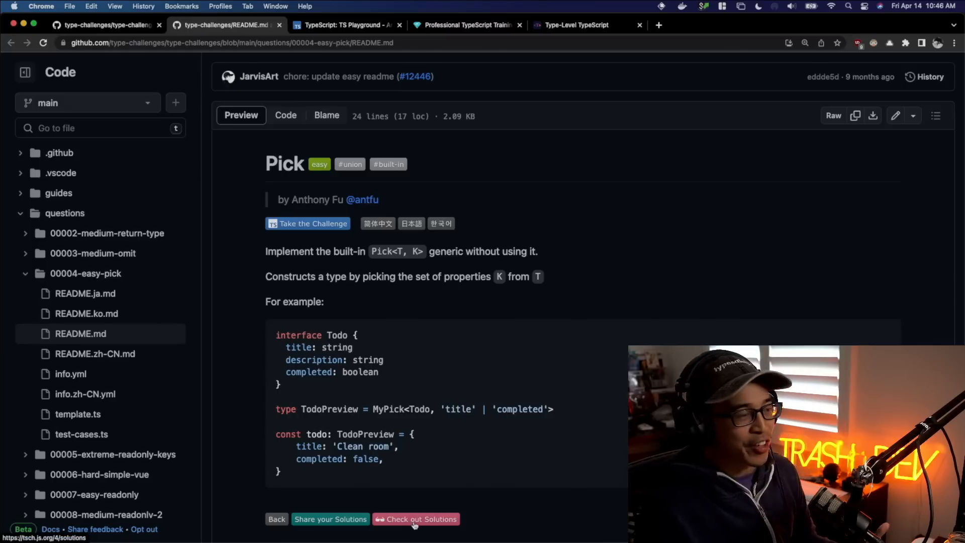
{"action": "left_click", "coordinate": [307, 223]}
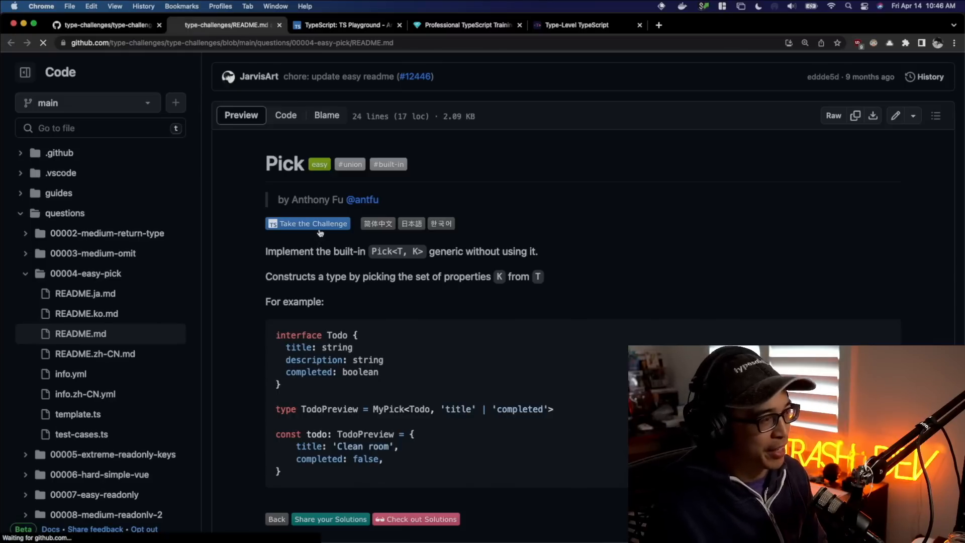
Load the Pick challenge and scroll to the MyPick stub and its test cases.
{"action": "left_click", "coordinate": [307, 222]}
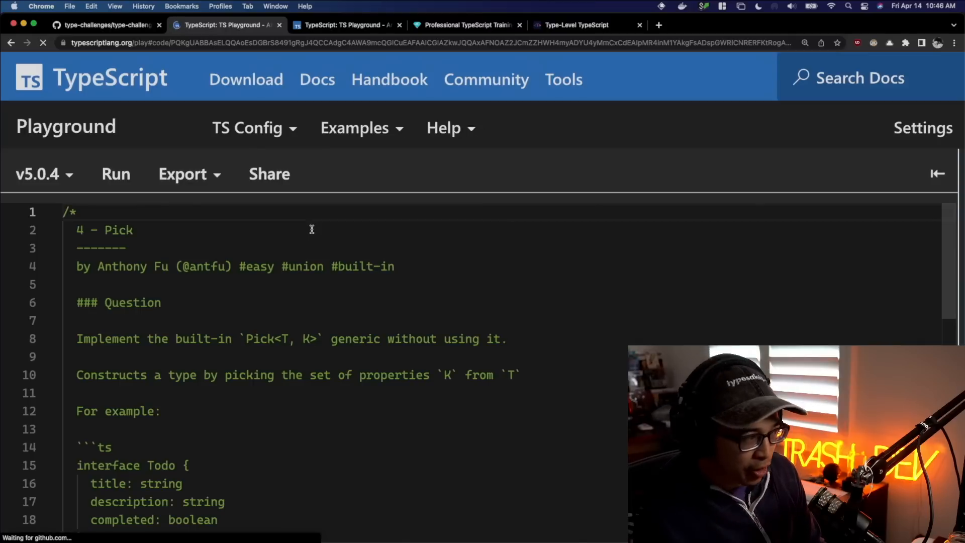
{"action": "scroll", "scroll_direction": "down", "scroll_amount": 3}
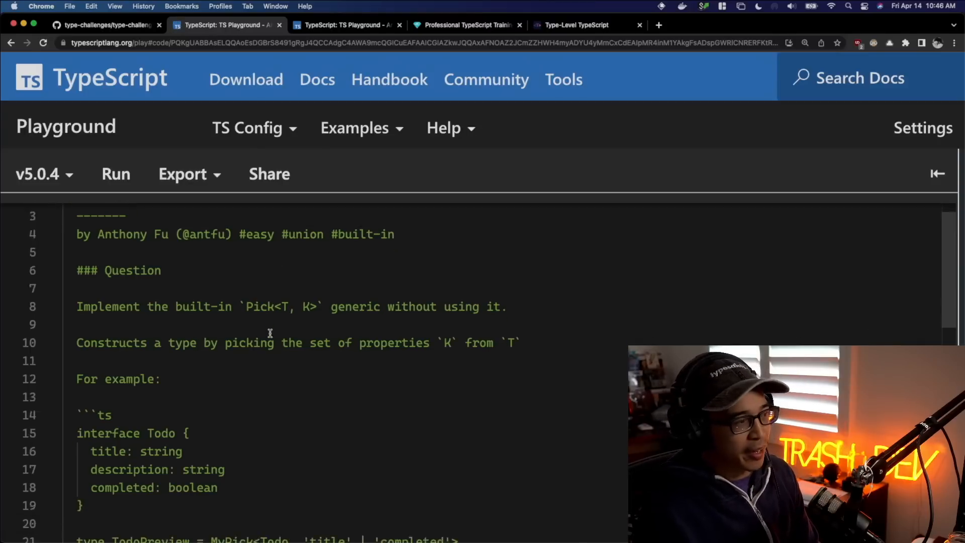
{"action": "scroll", "scroll_direction": "down", "scroll_amount": 3}
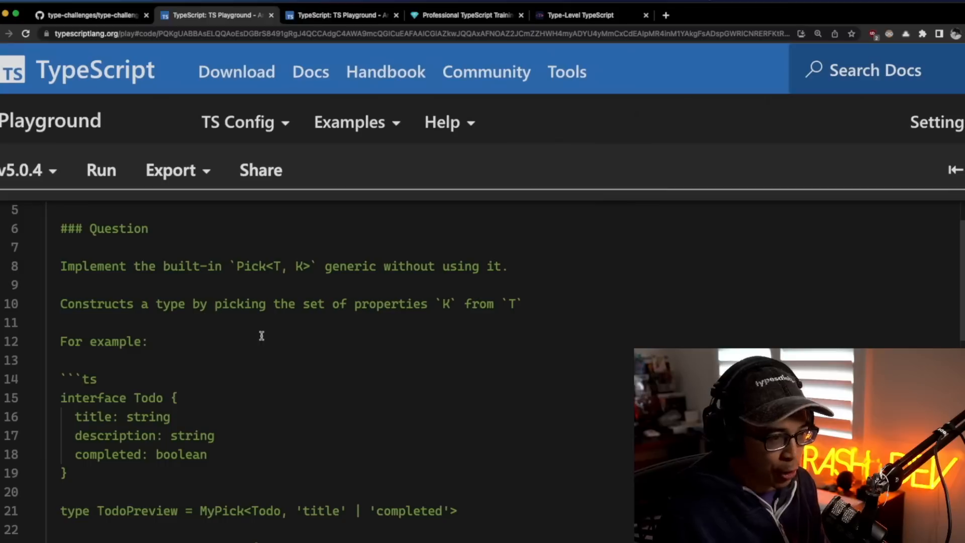
{"action": "scroll", "scroll_direction": "down", "scroll_amount": 3}
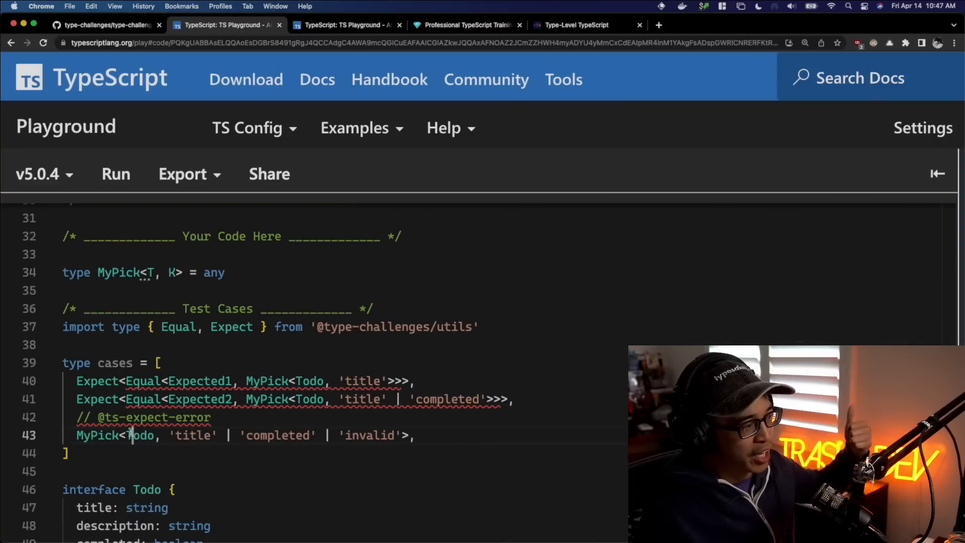
{"action": "double_click", "coordinate": [189, 435]}
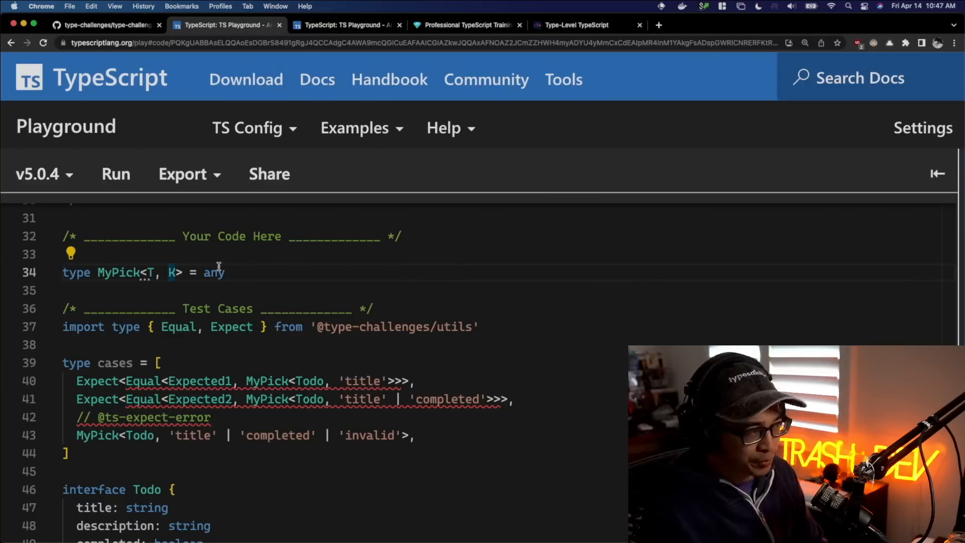
Constrain MyPick's K with extends keyof T and check Todo's completed property.
{"action": "type", "text": "extends"}
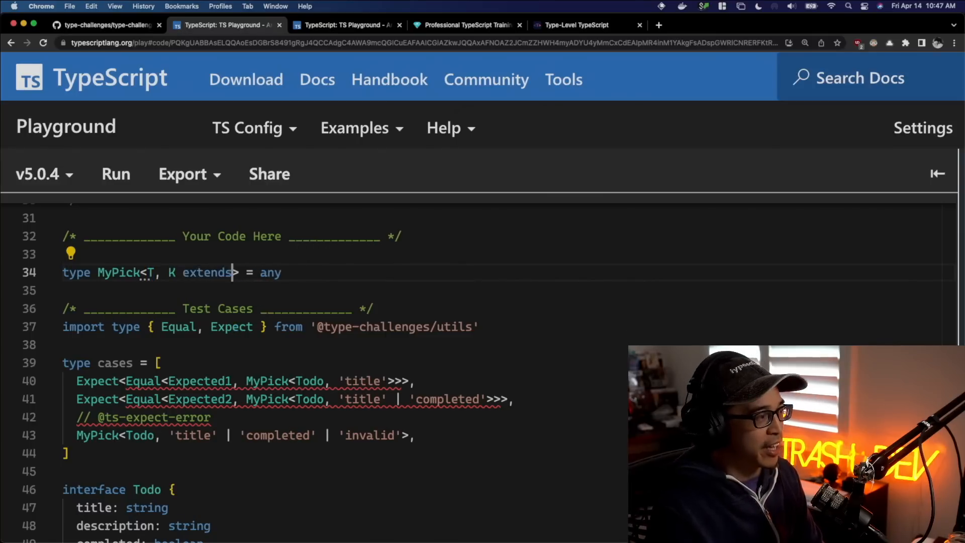
{"action": "type", "text": "keyof T"}
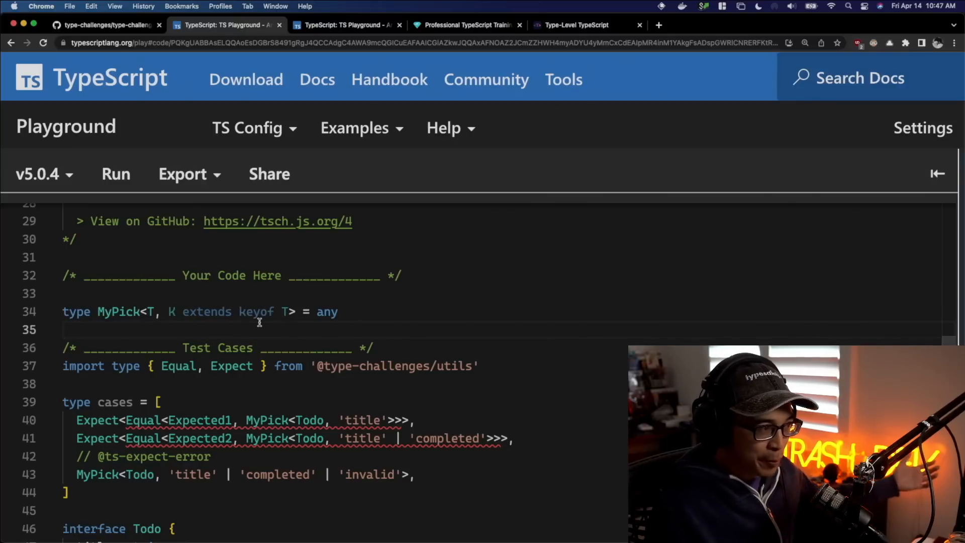
{"action": "scroll", "scroll_direction": "down", "scroll_amount": 3}
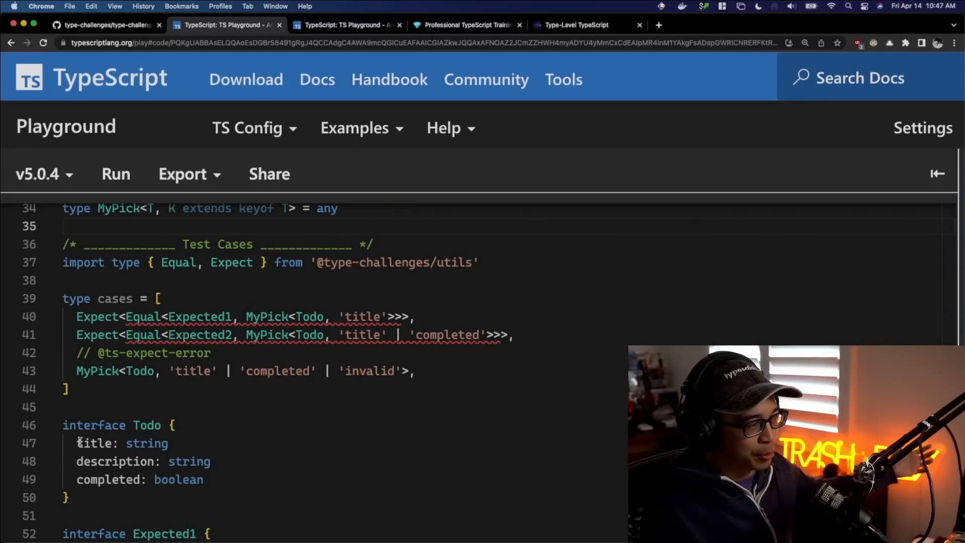
{"action": "double_click", "coordinate": [94, 444]}
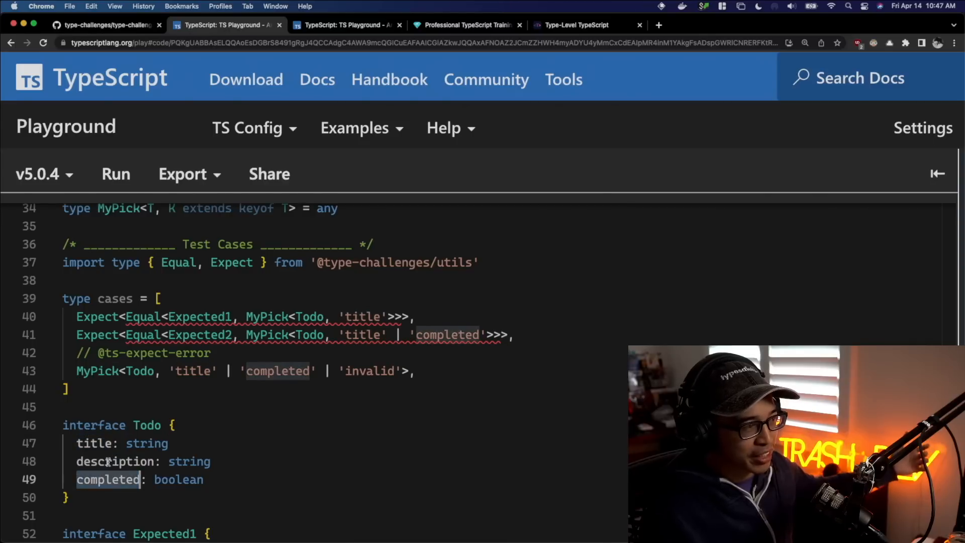
{"action": "scroll", "scroll_direction": "down", "scroll_amount": 3}
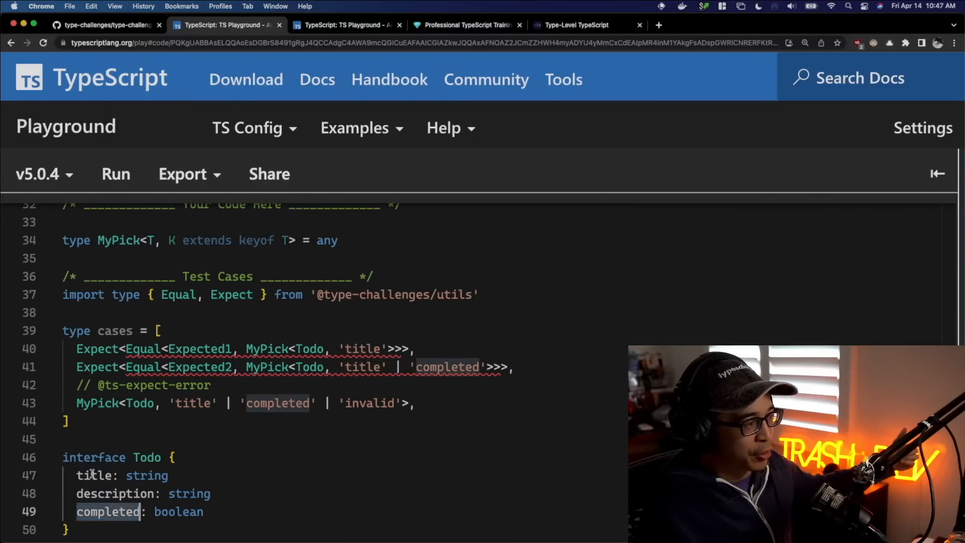
Fill MyPick's mapped type body with K: T[Key], then inspect the K parameter.
{"action": "left_click", "coordinate": [212, 240]}
{"action": "type", "text": "{ [Key in "}
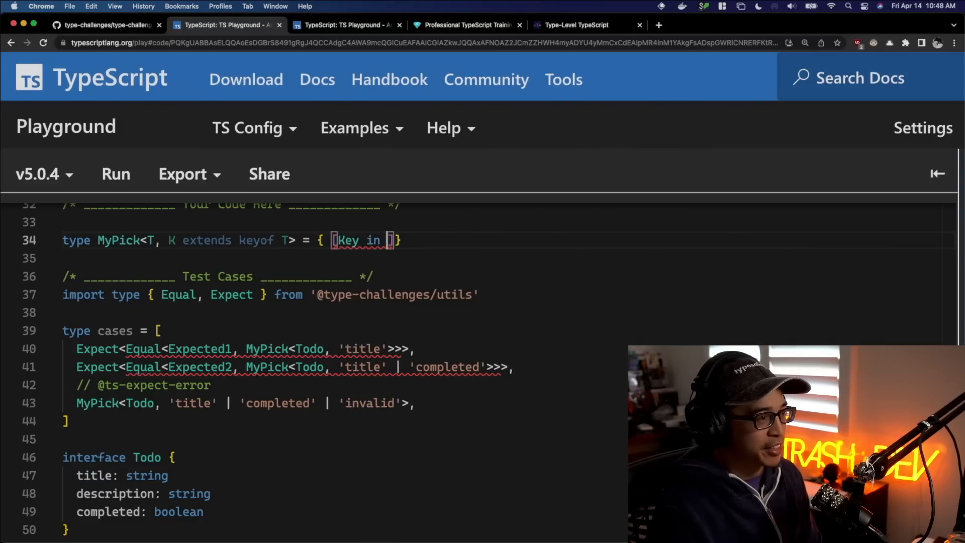
{"action": "type", "text": "K"}
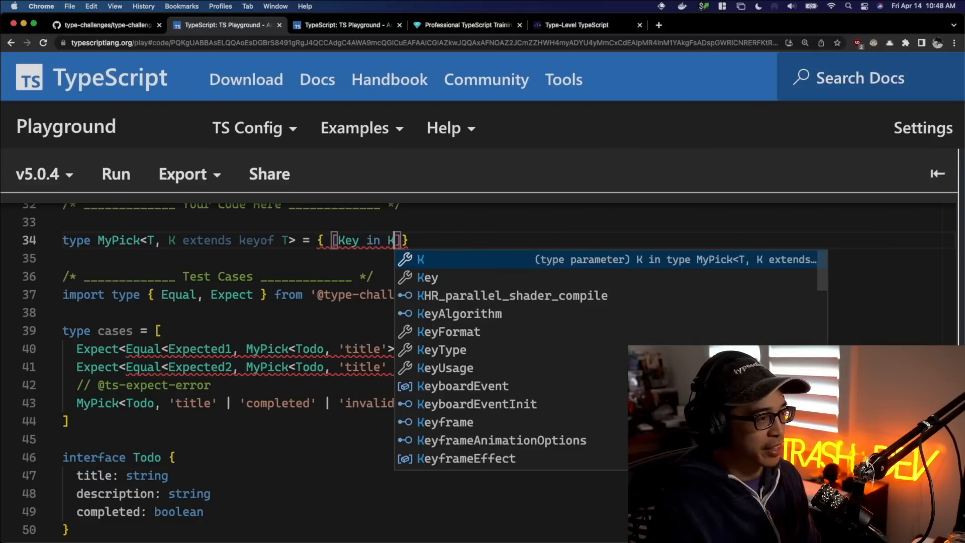
{"action": "type", "text": ":"}
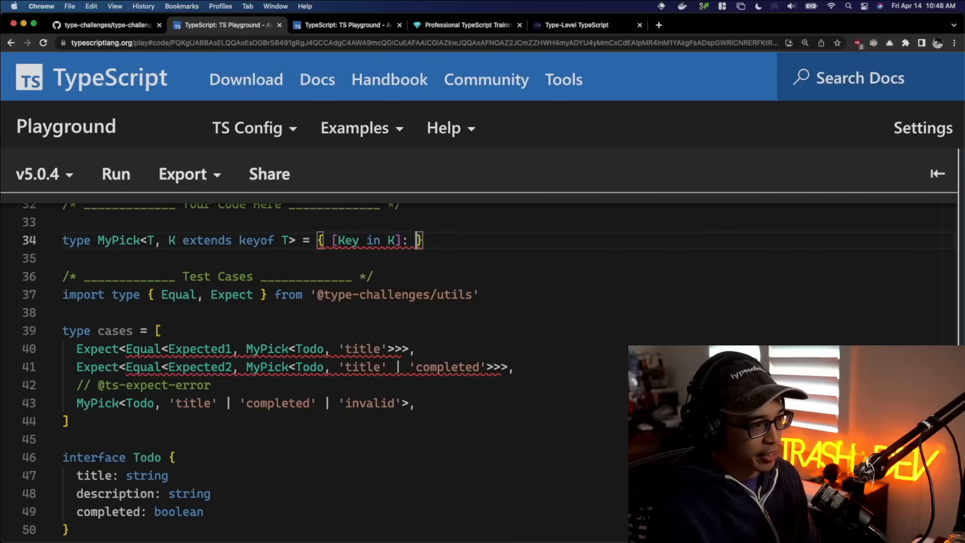
{"action": "type", "text": "T[Key]"}
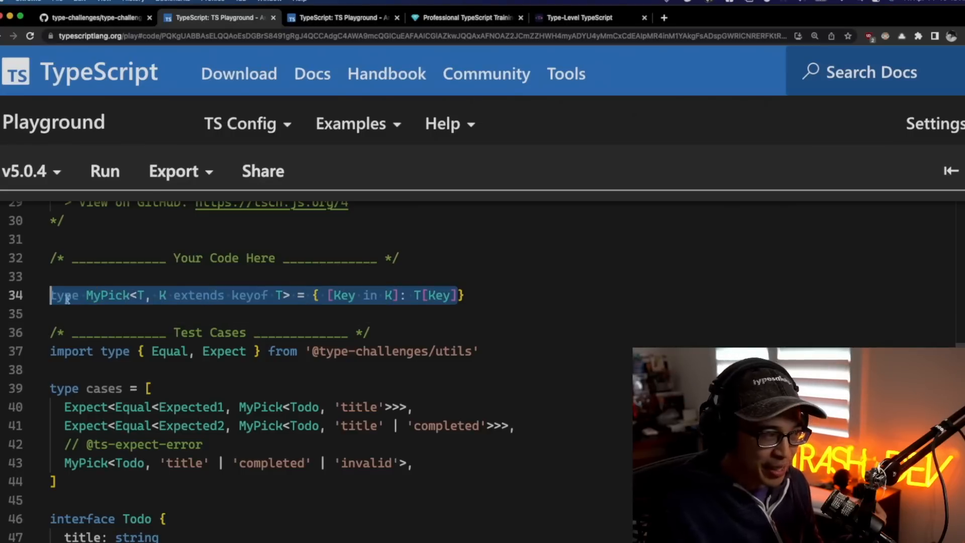
{"action": "left_click", "coordinate": [129, 314]}
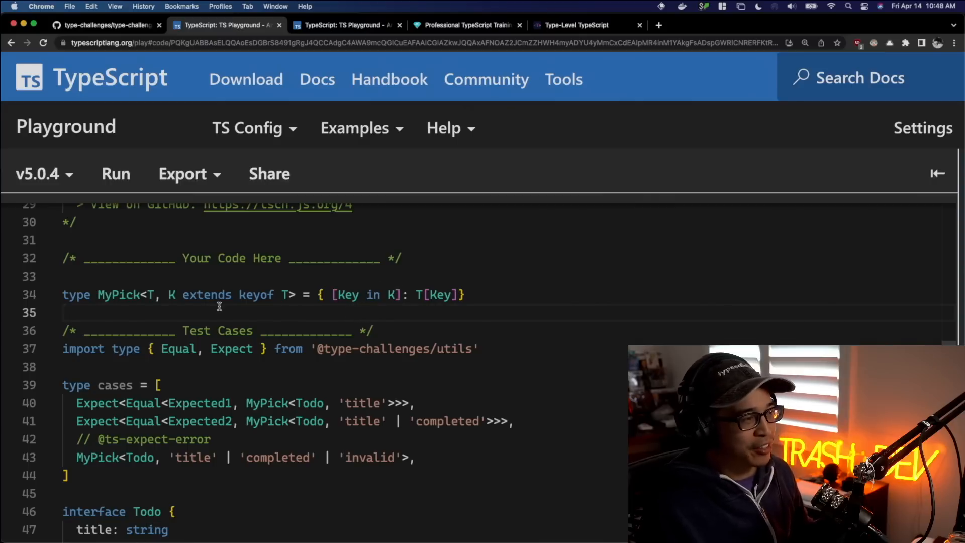
{"action": "double_click", "coordinate": [256, 294]}
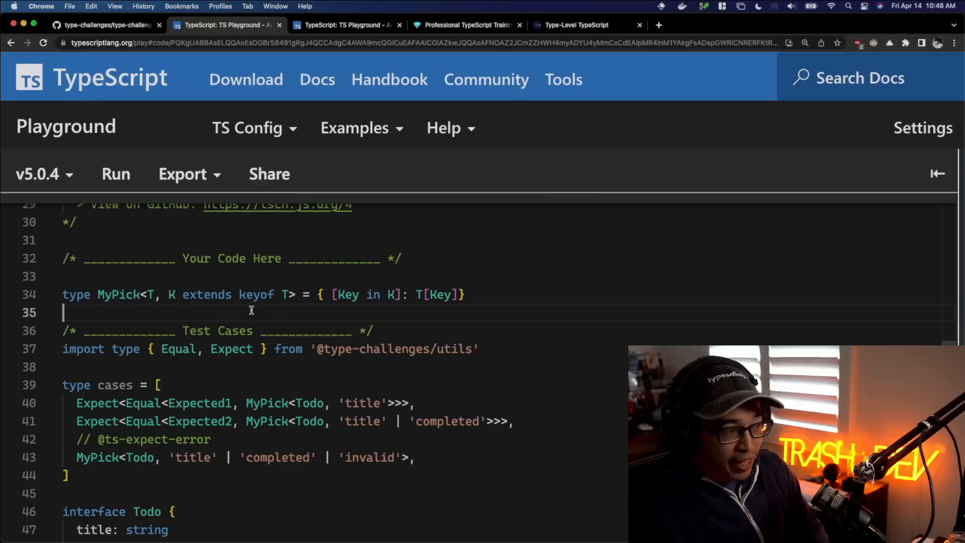
{"action": "left_click", "coordinate": [168, 294]}
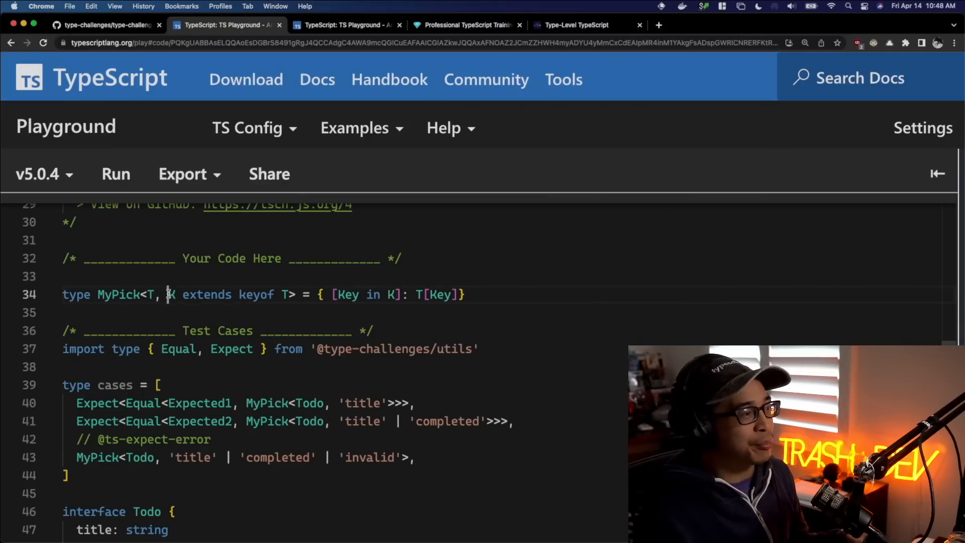
{"action": "double_click", "coordinate": [257, 294]}
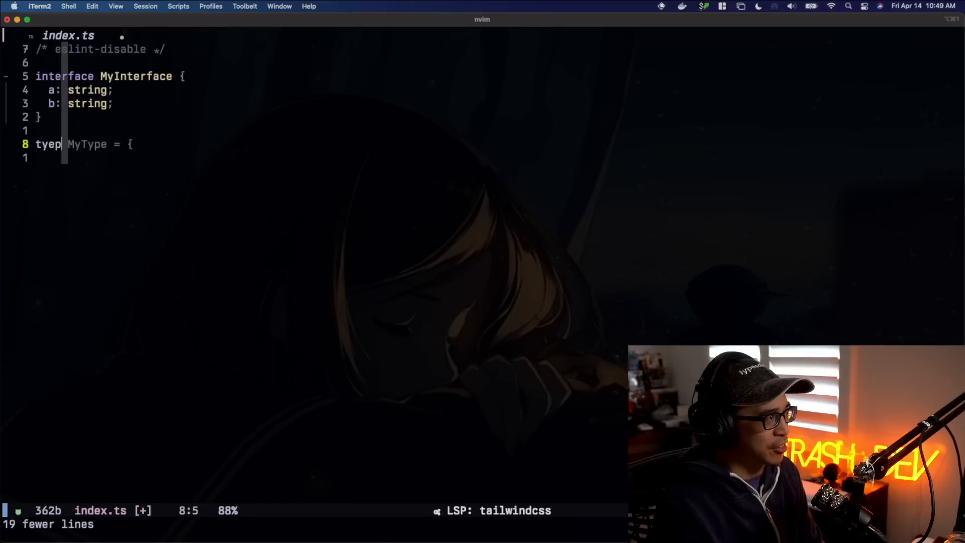
Write type Foo = keyof MyInterface; // 'a' | 'b' and let x: Foo = 'a';.
{"action": "type", "text": "type Foo"}
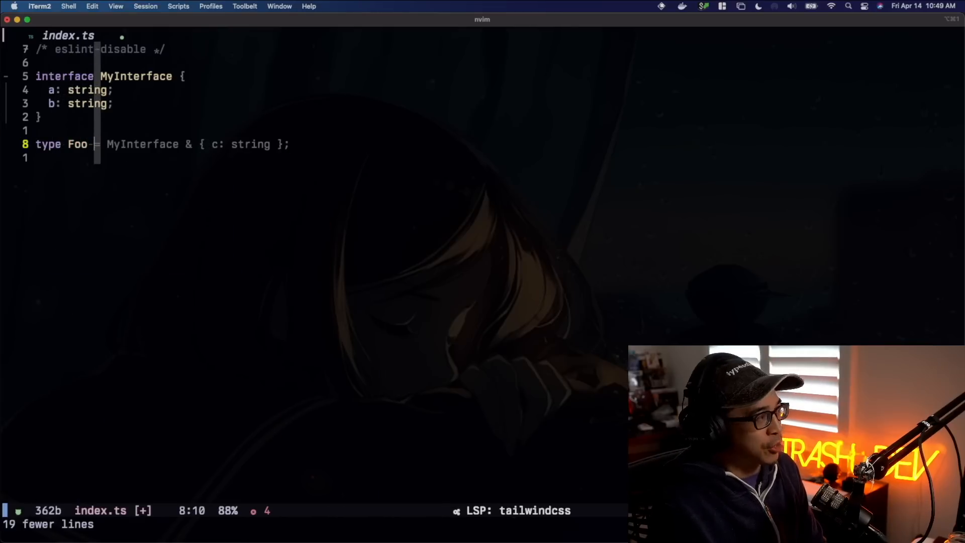
{"action": "type", "text": "keyof MyInterface;"}
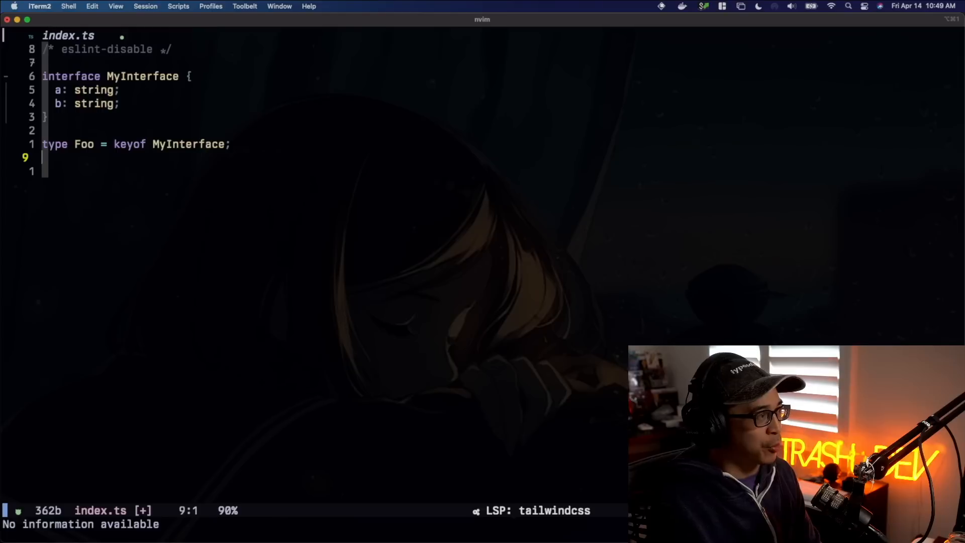
{"action": "type", "text": "let"}
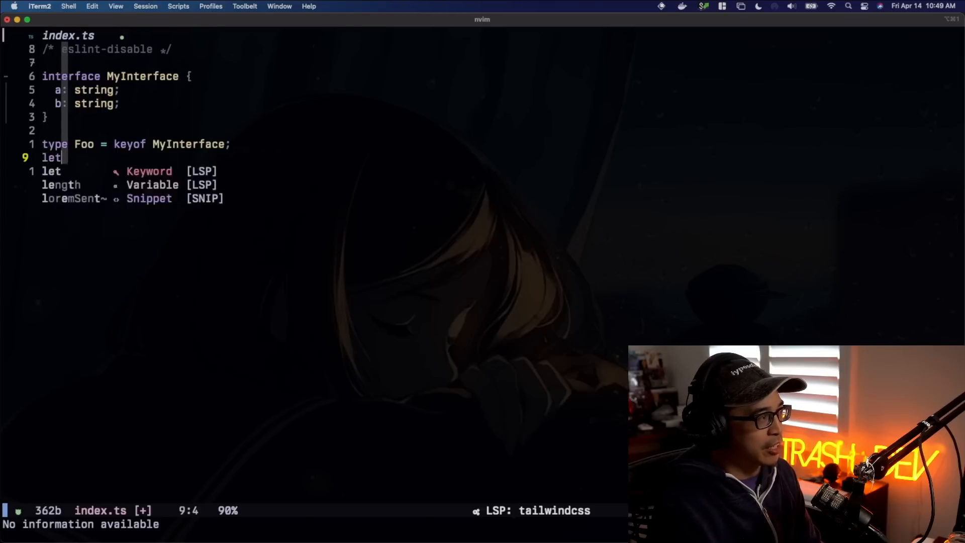
{"action": "type", "text": "x:Foo = 'a';"}
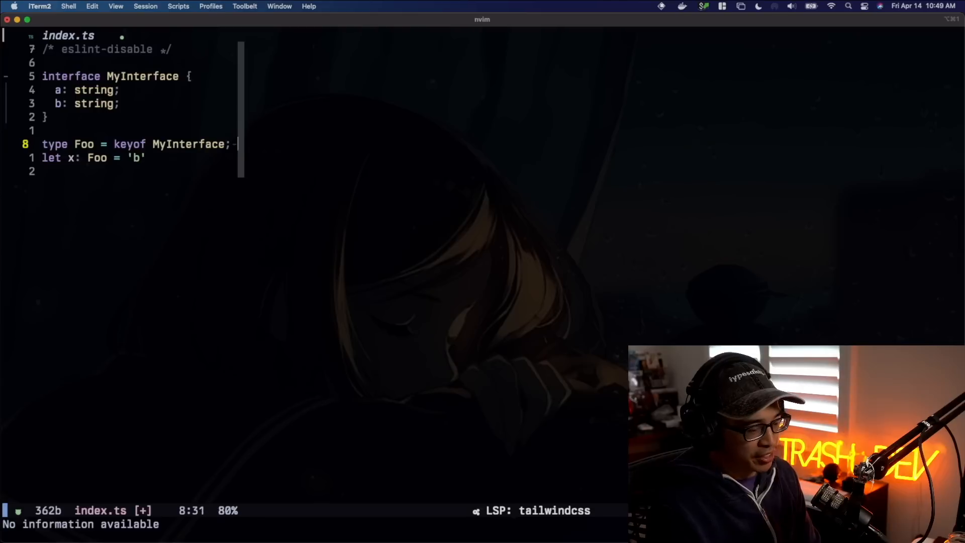
{"action": "type", "text": "// 'a' | 'b'"}
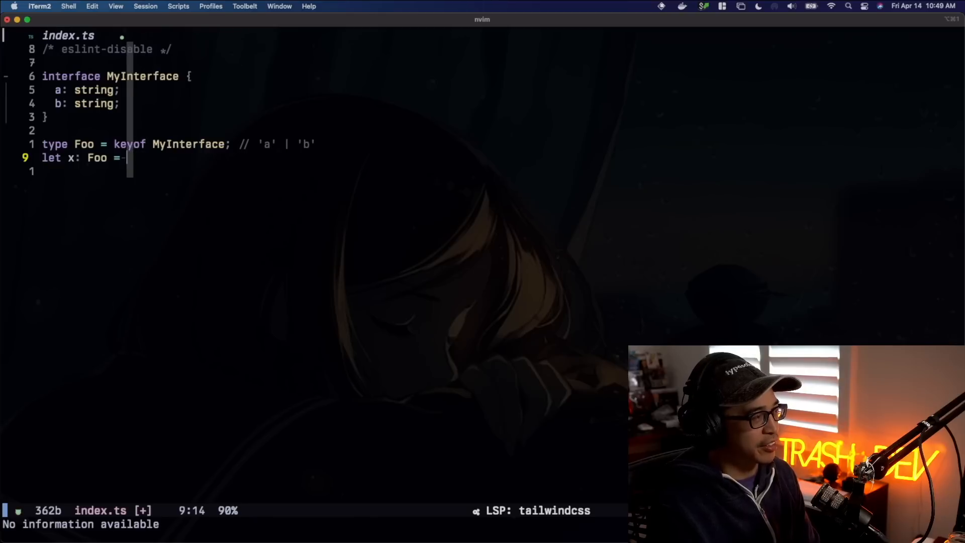
{"action": "type", "text": "'a';"}
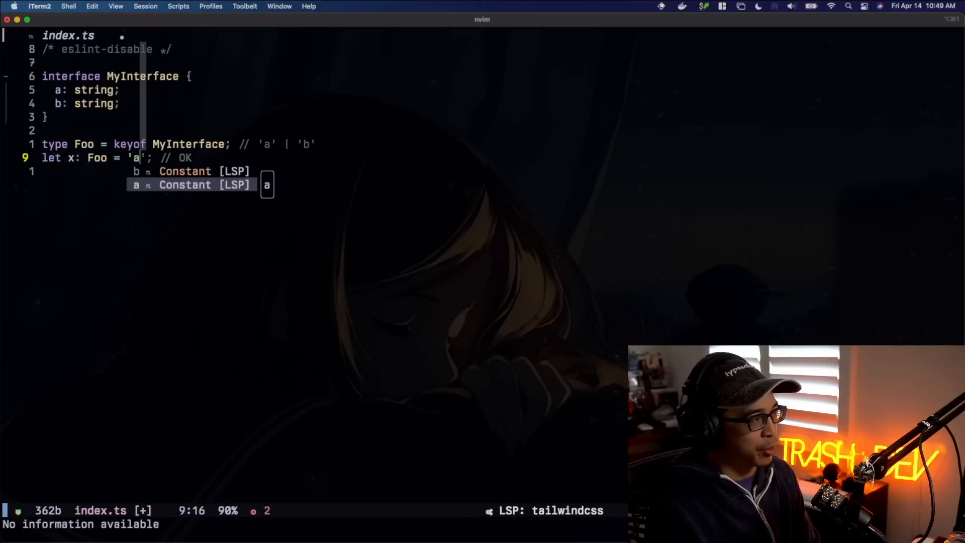
{"action": "key", "text": "escape"}
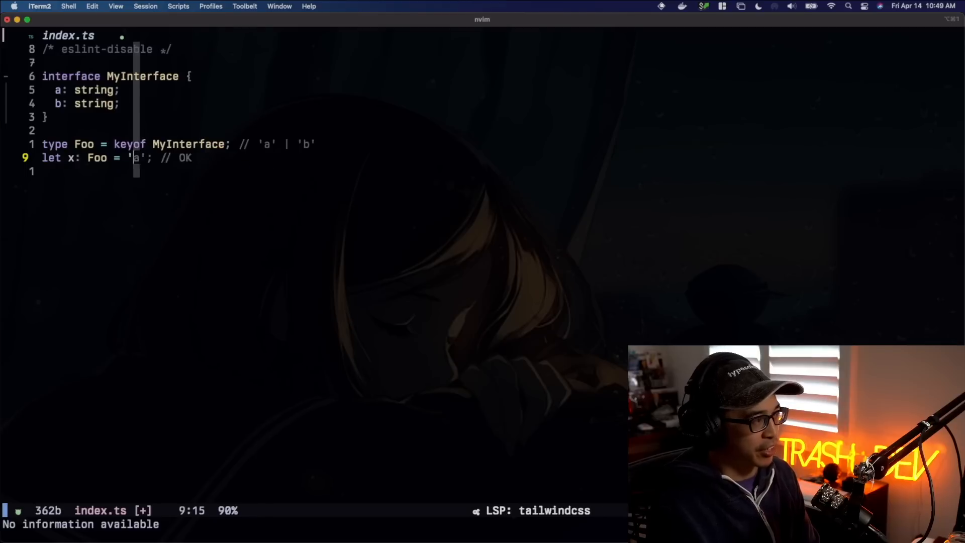
{"action": "type", "text": "createApp } from 'vue"}
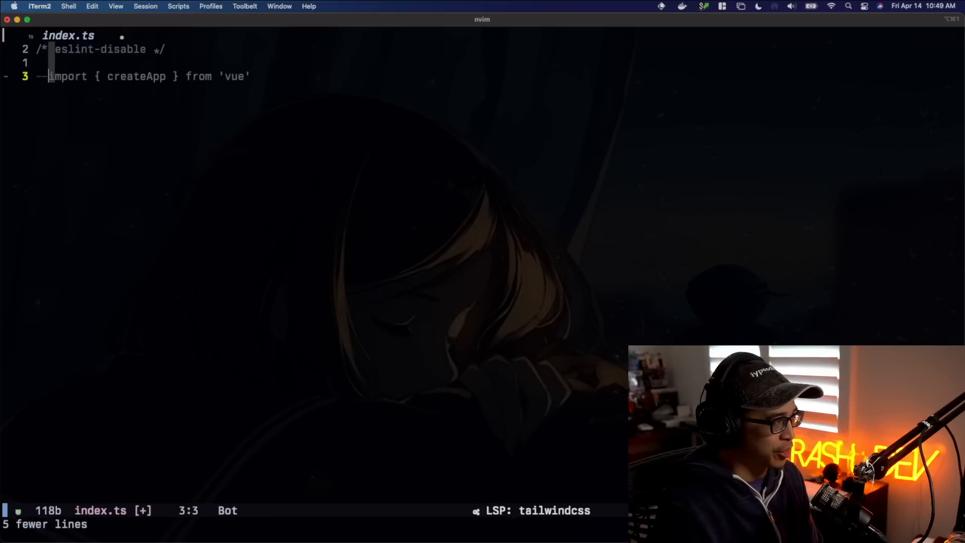
Write x as const, type X = typeof x, infer Foo, Bar = ReturnType<() => 1>, and save.
{"action": "type", "text": "const"}
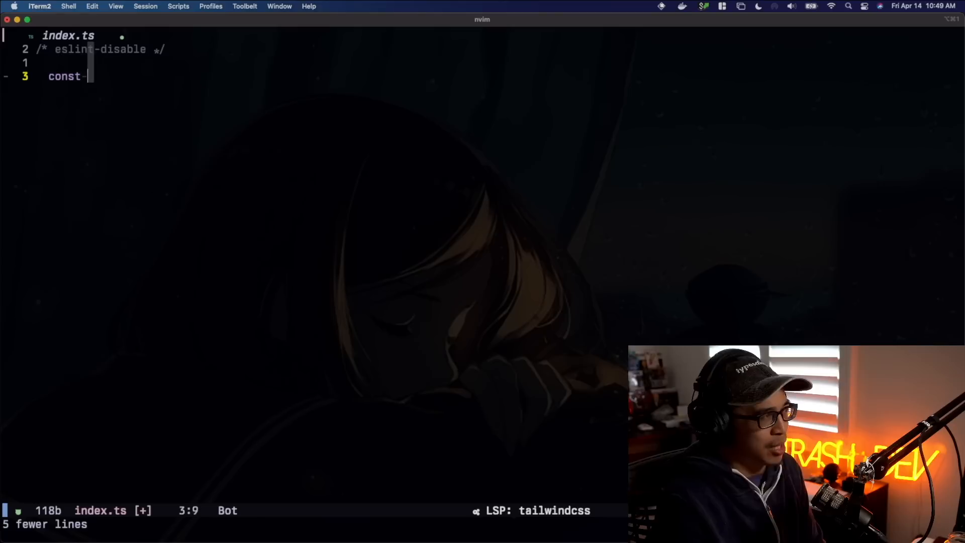
{"action": "type", "text": "{ createApp } = require('vue')"}
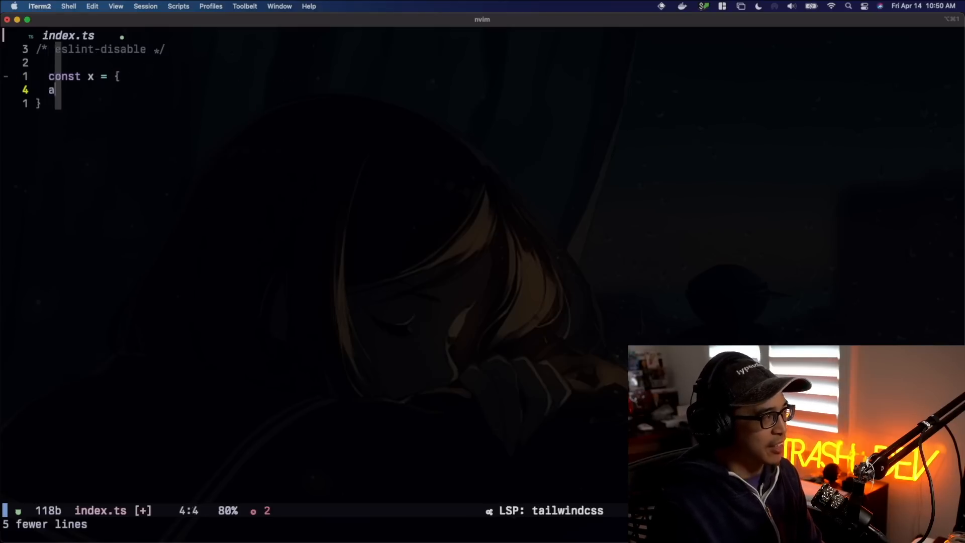
{"action": "type", "text": ":-1,"}
{"action": "left_click", "coordinate": [129, 104]}
{"action": "type", "text": " as const;"}
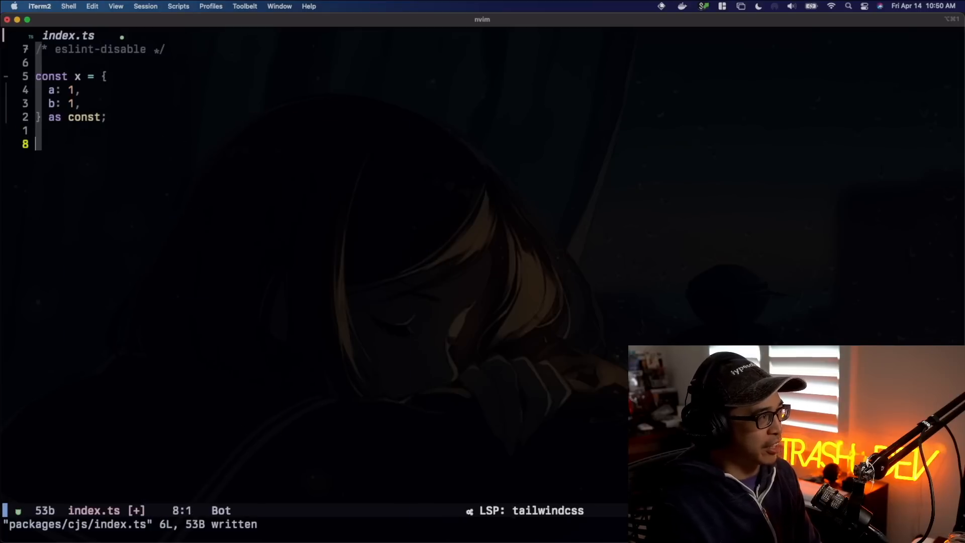
{"action": "type", "text": "type X = typeof x;"}
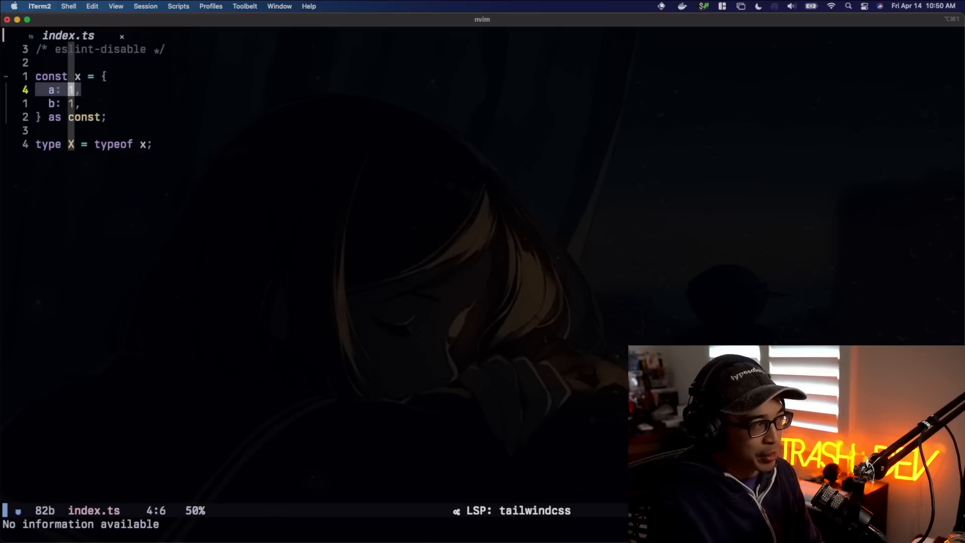
{"action": "key", "text": "j"}
{"action": "type", "text": "type Foo<T> = T extends () => infer U ? U : never;"}
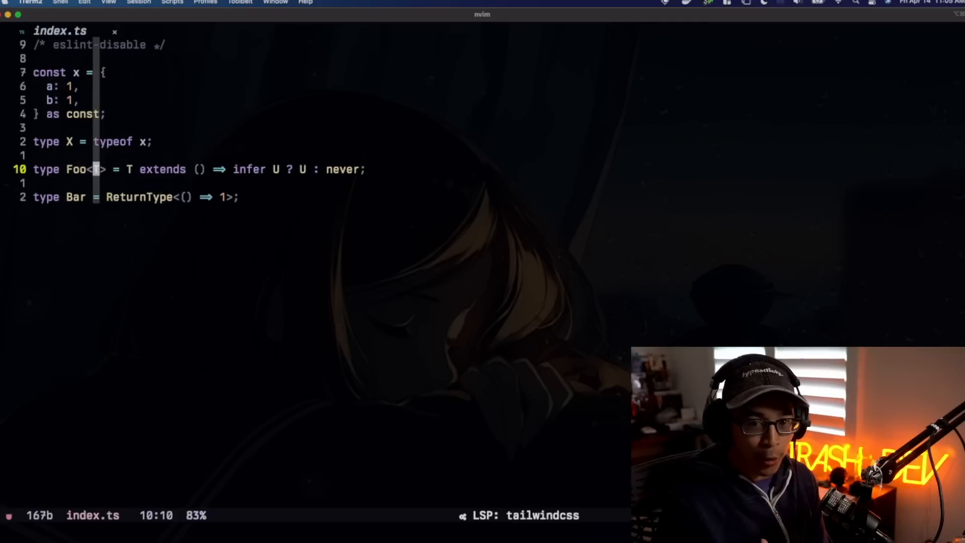
Switch to Google Chrome on the type-challenges README.
{"action": "key", "text": "cmd+tab"}
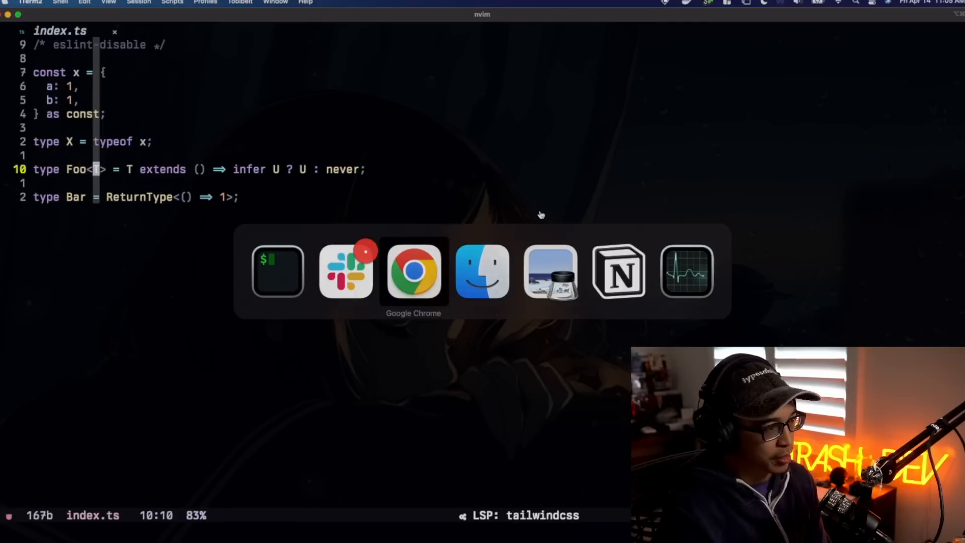
{"action": "left_click", "coordinate": [413, 271]}
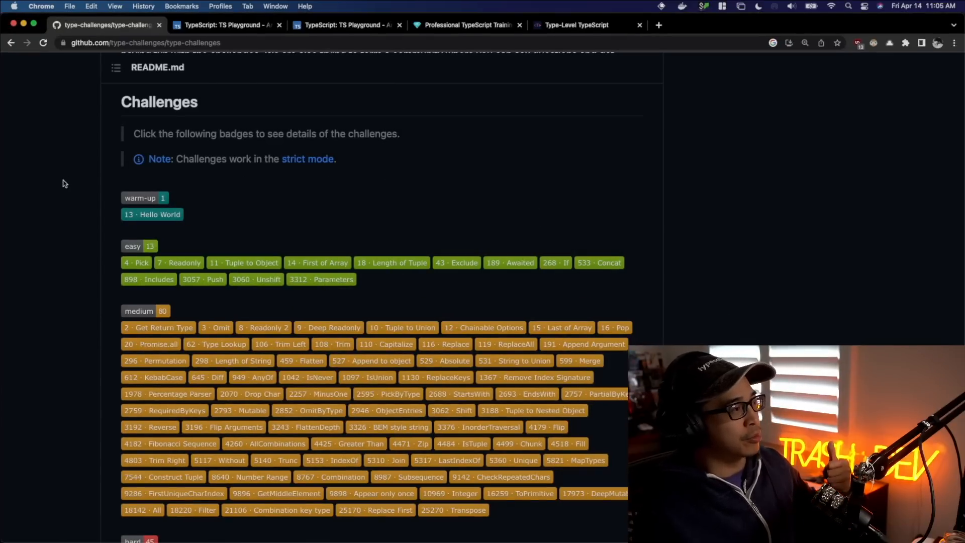
{"action": "mouse_move", "coordinate": [112, 151]}
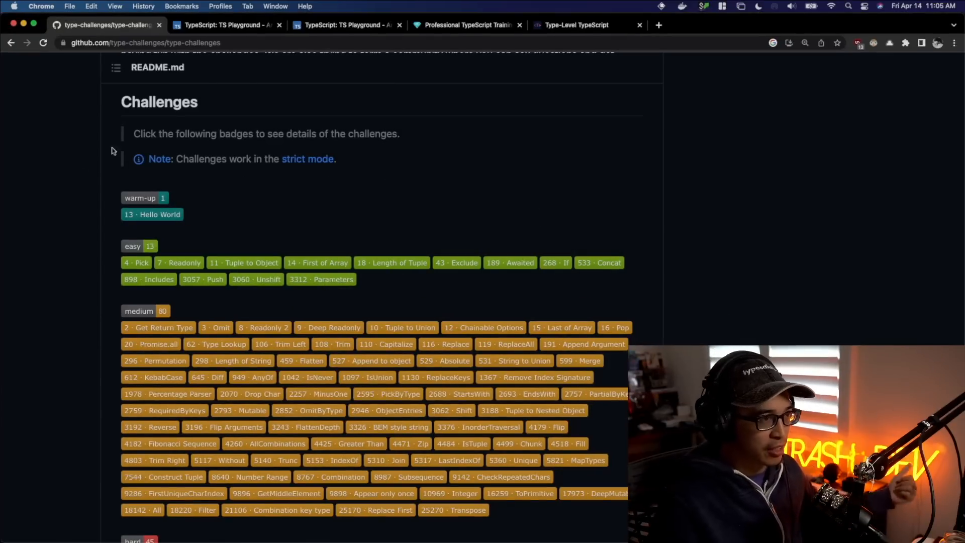
{"action": "mouse_move", "coordinate": [363, 78]}
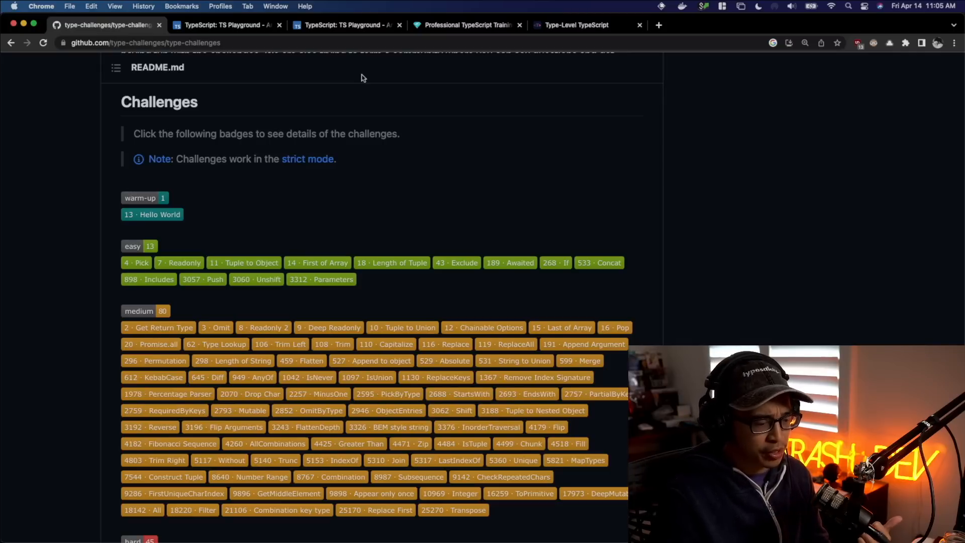
{"action": "mouse_move", "coordinate": [366, 89]}
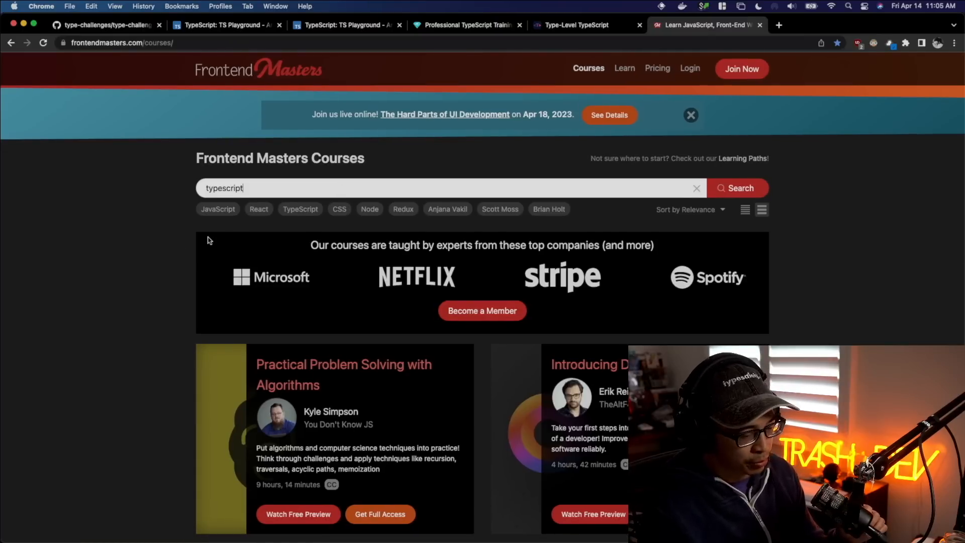
{"action": "left_click", "coordinate": [737, 187]}
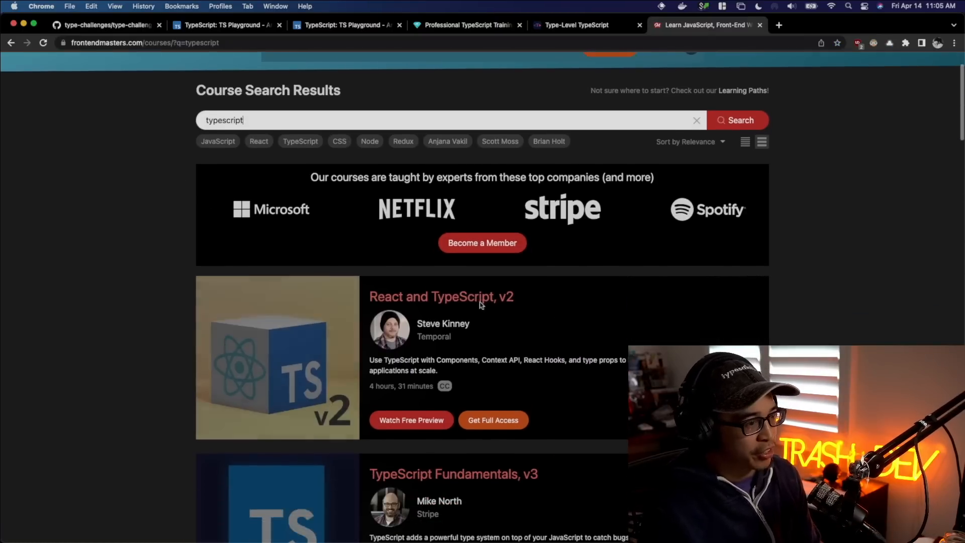
{"action": "scroll", "scroll_direction": "down", "scroll_amount": 3}
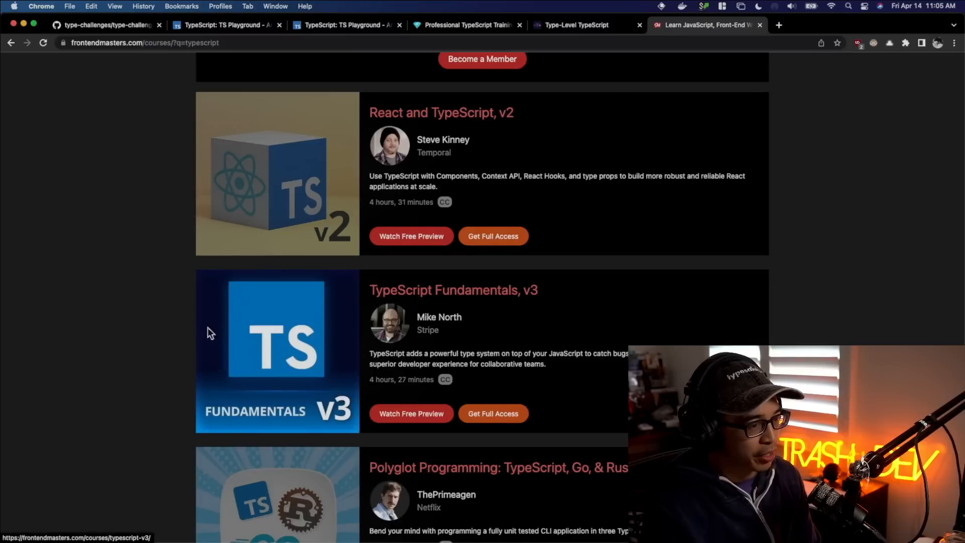
{"action": "scroll", "scroll_direction": "down", "scroll_amount": 3}
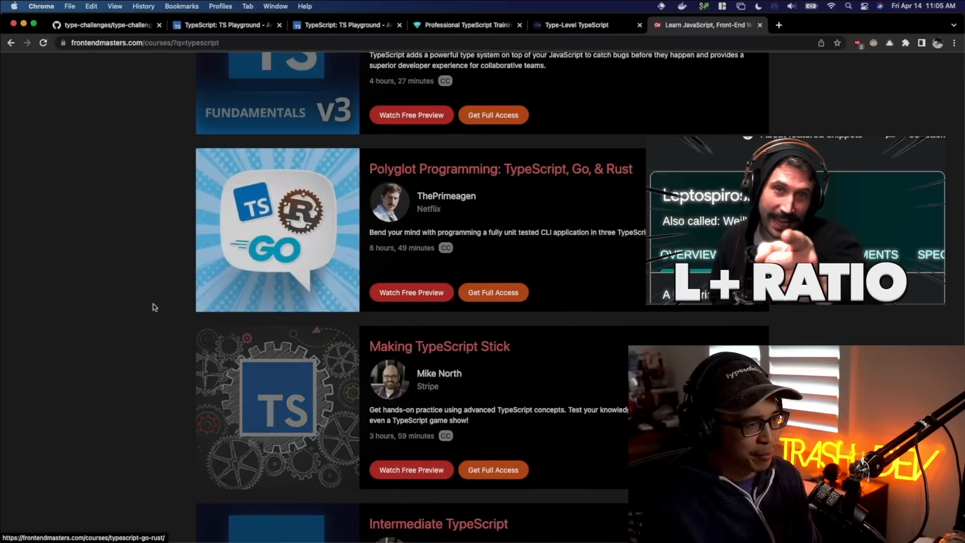
{"action": "scroll", "scroll_direction": "down", "scroll_amount": 3}
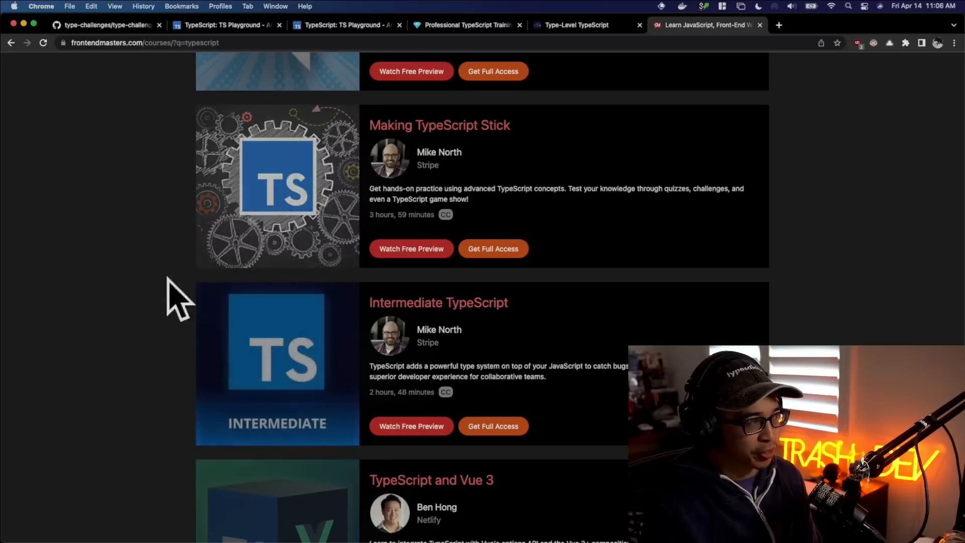
{"action": "mouse_move", "coordinate": [148, 282]}
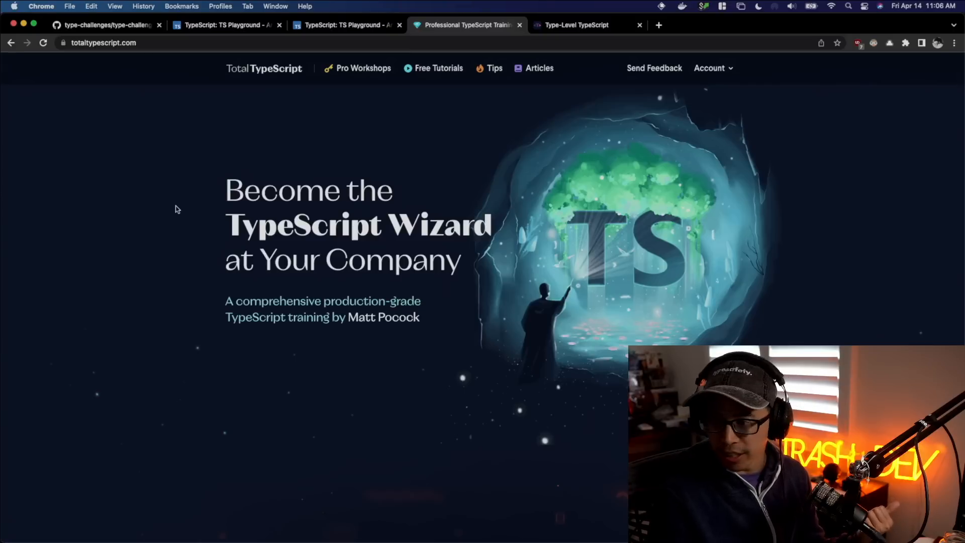
{"action": "left_click", "coordinate": [363, 68]}
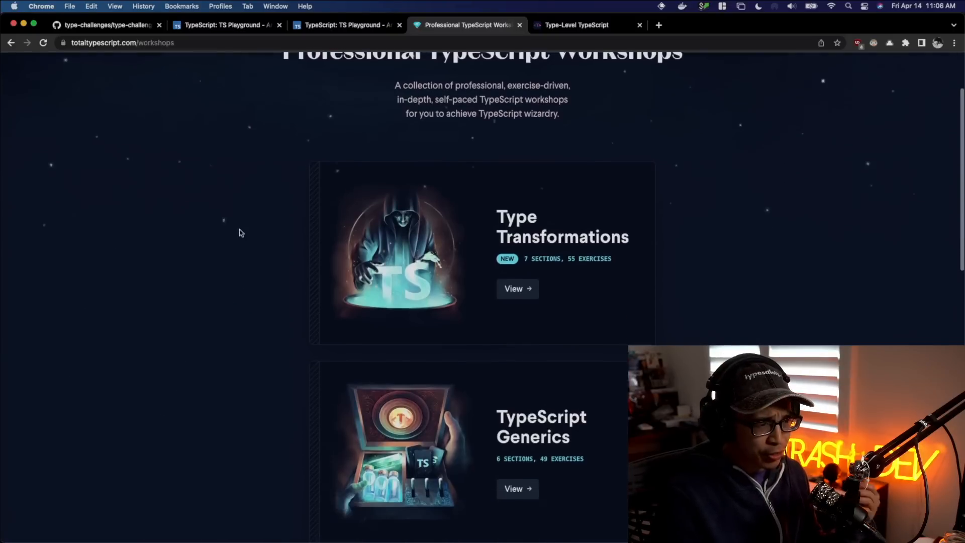
{"action": "scroll", "scroll_direction": "down", "scroll_amount": 3}
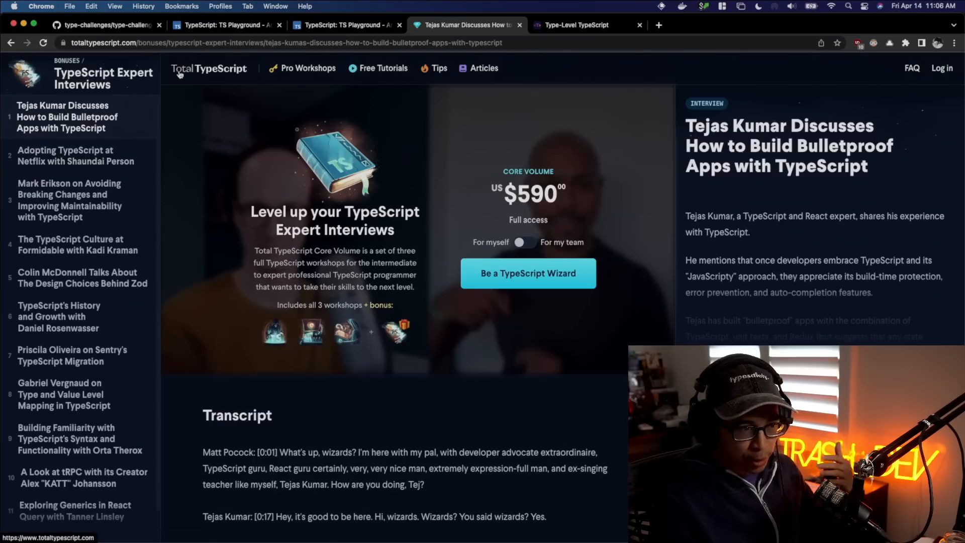
{"action": "left_click", "coordinate": [208, 68]}
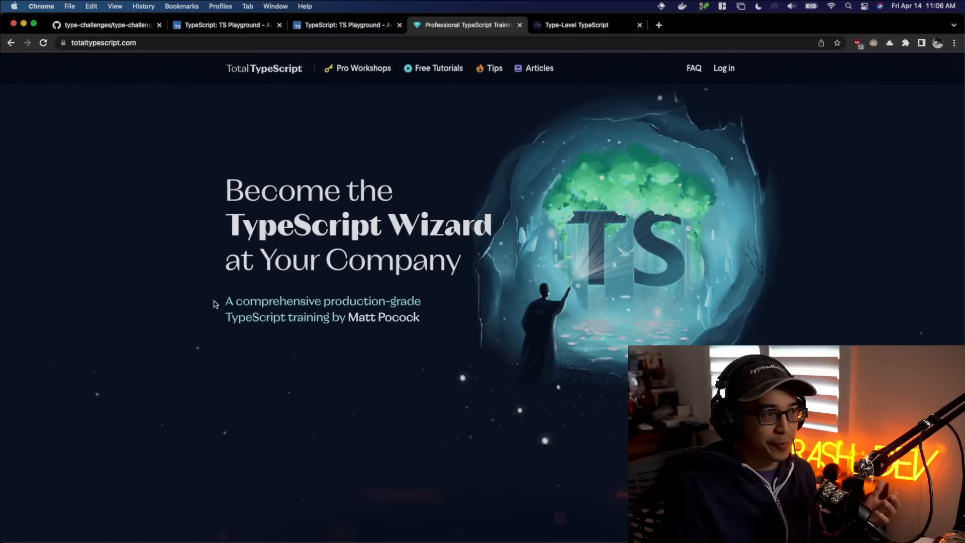
Browse Type-Level TypeScript's chapter cards, then return to the Pick challenge playground.
{"action": "left_click", "coordinate": [576, 25]}
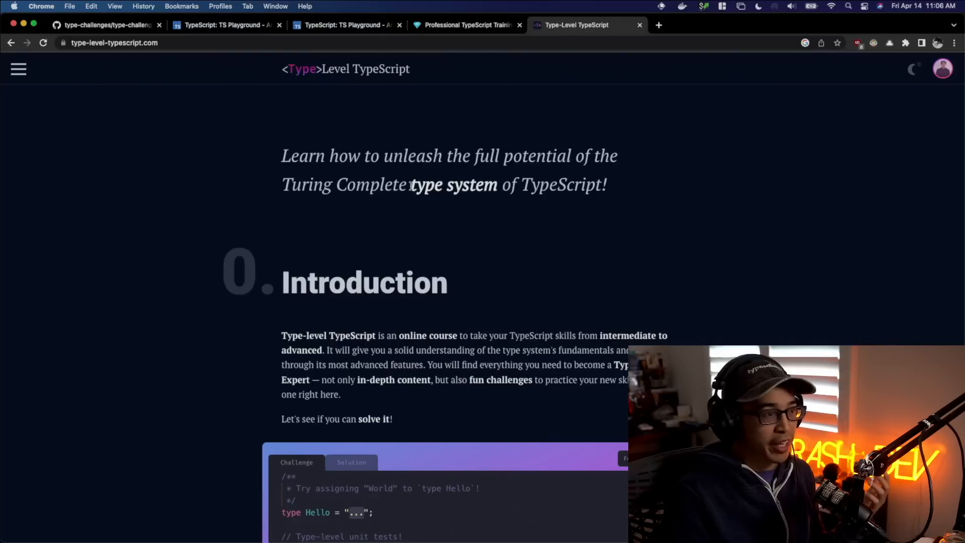
{"action": "scroll", "scroll_direction": "down", "scroll_amount": 3}
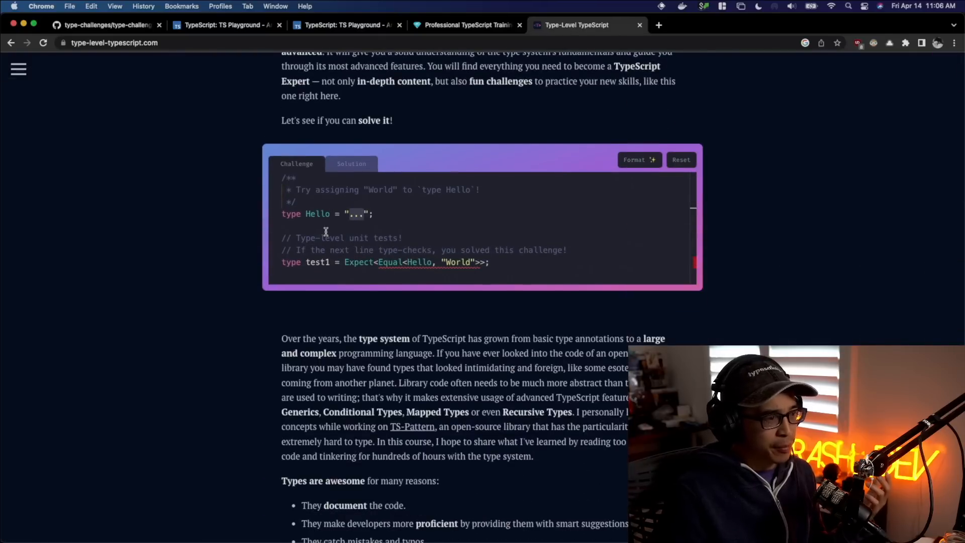
{"action": "scroll", "scroll_direction": "up", "scroll_amount": 3}
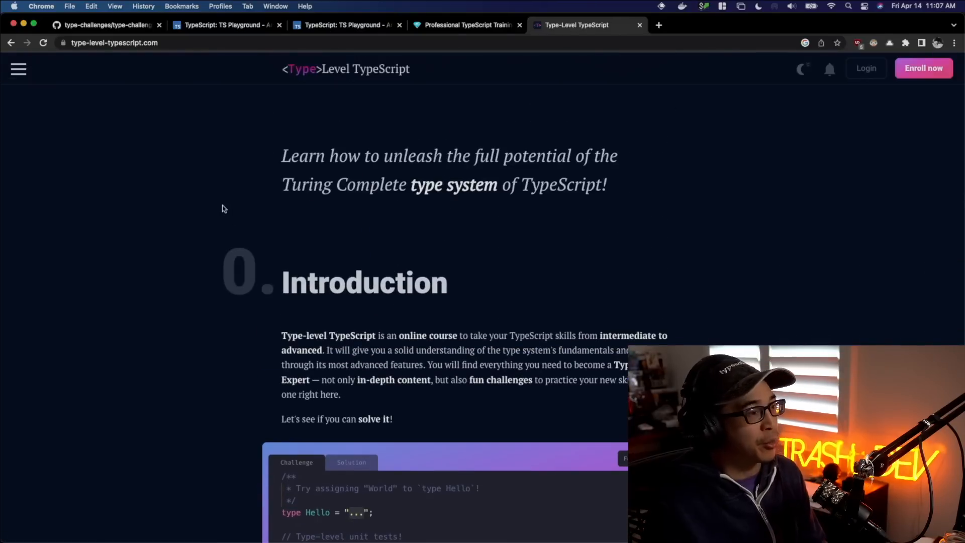
{"action": "scroll", "scroll_direction": "down", "scroll_amount": 3}
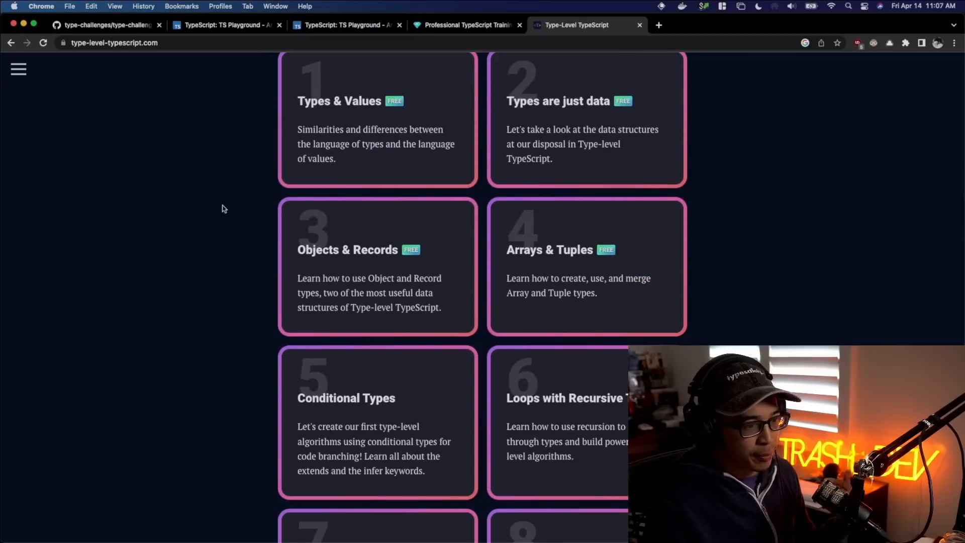
{"action": "scroll", "scroll_direction": "down", "scroll_amount": 3}
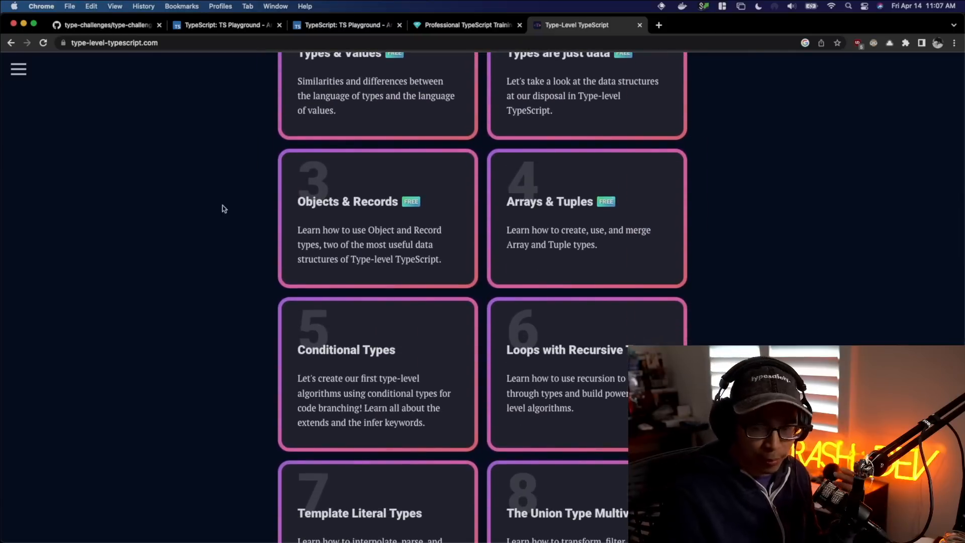
{"action": "scroll", "scroll_direction": "up", "scroll_amount": 3}
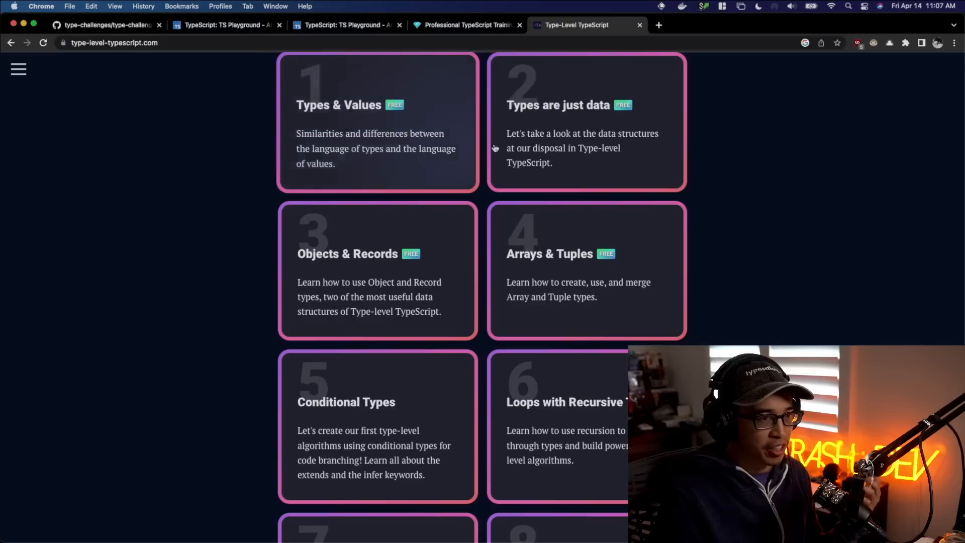
{"action": "scroll", "scroll_direction": "down", "scroll_amount": 3}
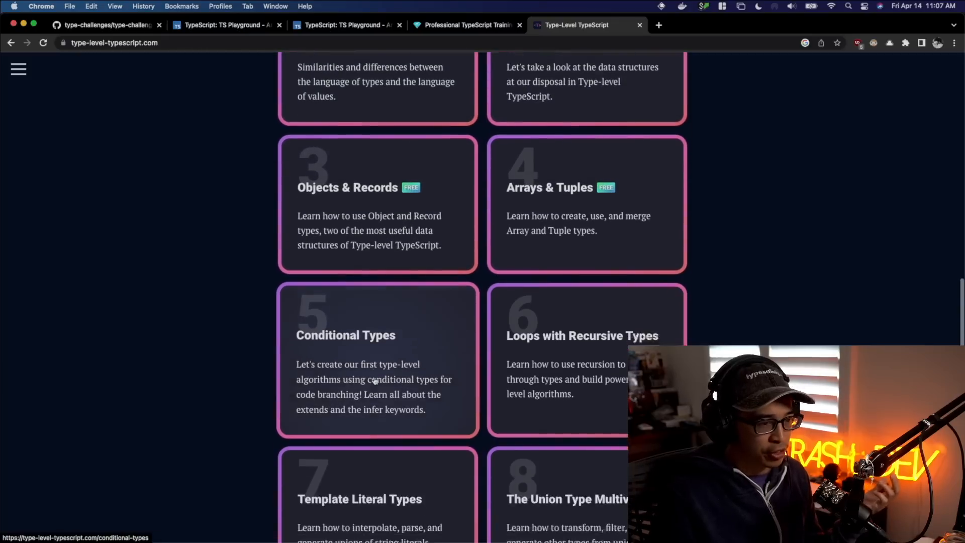
{"action": "scroll", "scroll_direction": "down", "scroll_amount": 3}
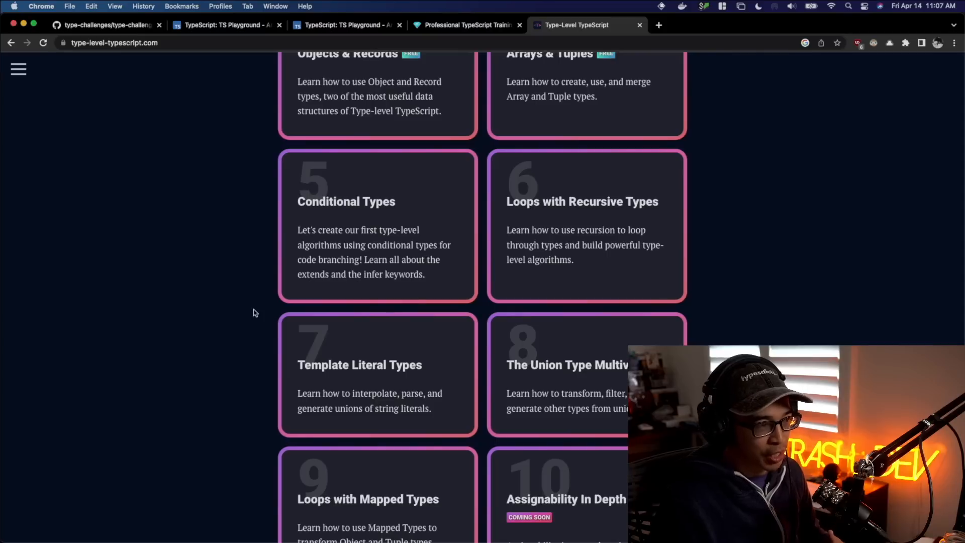
{"action": "mouse_move", "coordinate": [453, 13]}
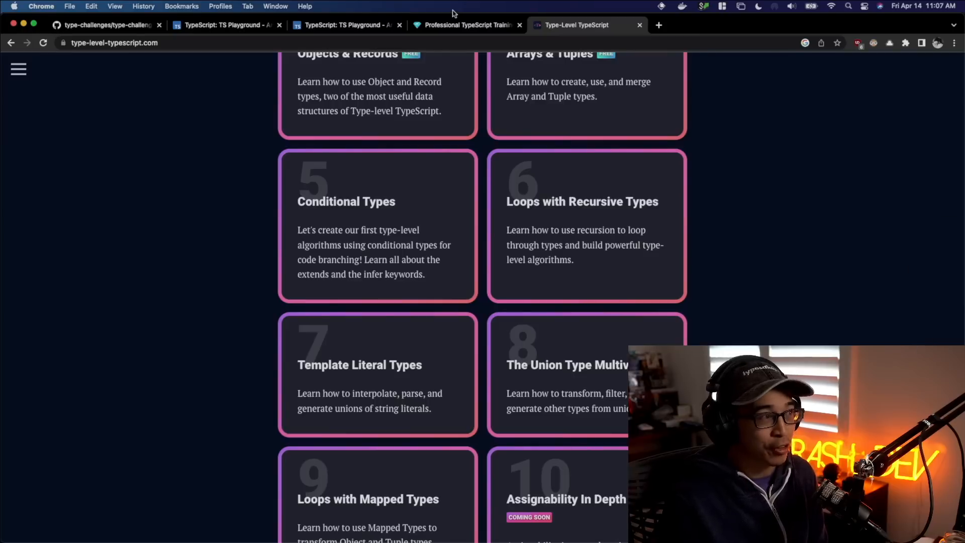
{"action": "left_click", "coordinate": [346, 25]}
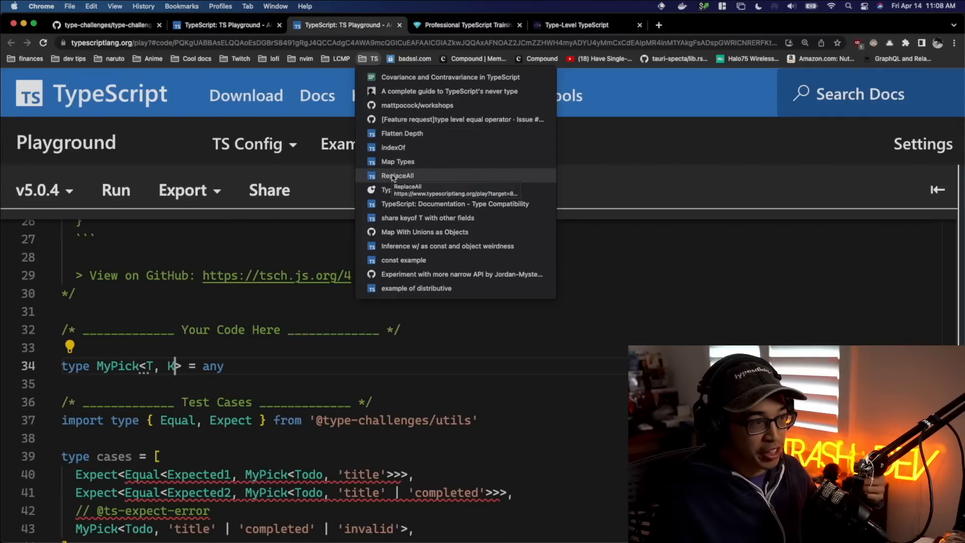
Load the saved ReplaceAll playground and review its dotted foo.bar translation key example.
{"action": "left_click", "coordinate": [397, 176]}
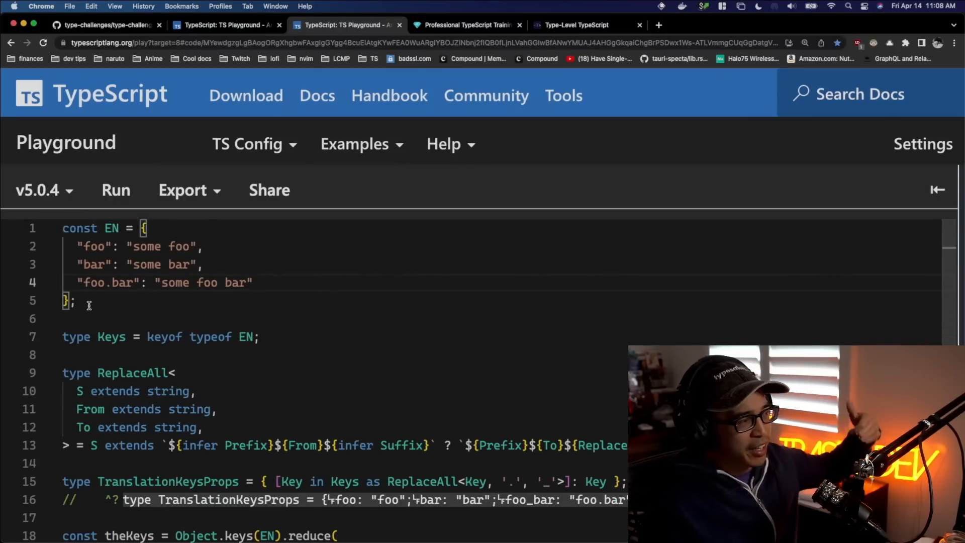
{"action": "double_click", "coordinate": [132, 373]}
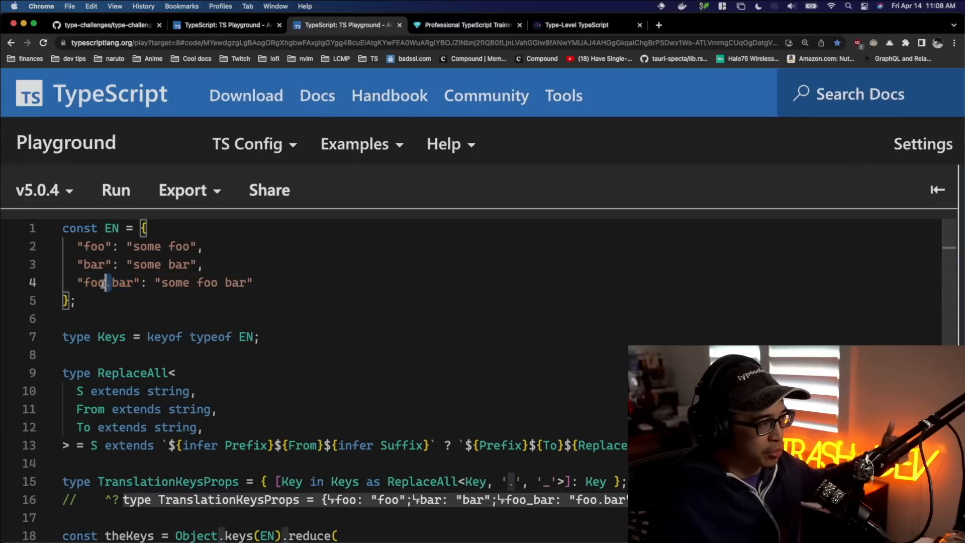
{"action": "scroll", "scroll_direction": "down", "scroll_amount": 3}
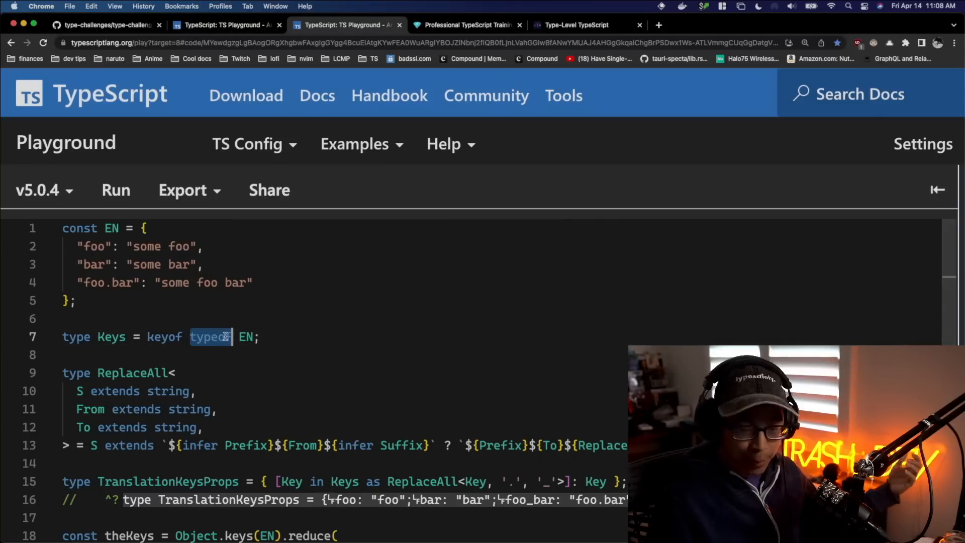
{"action": "scroll", "scroll_direction": "down", "scroll_amount": 3}
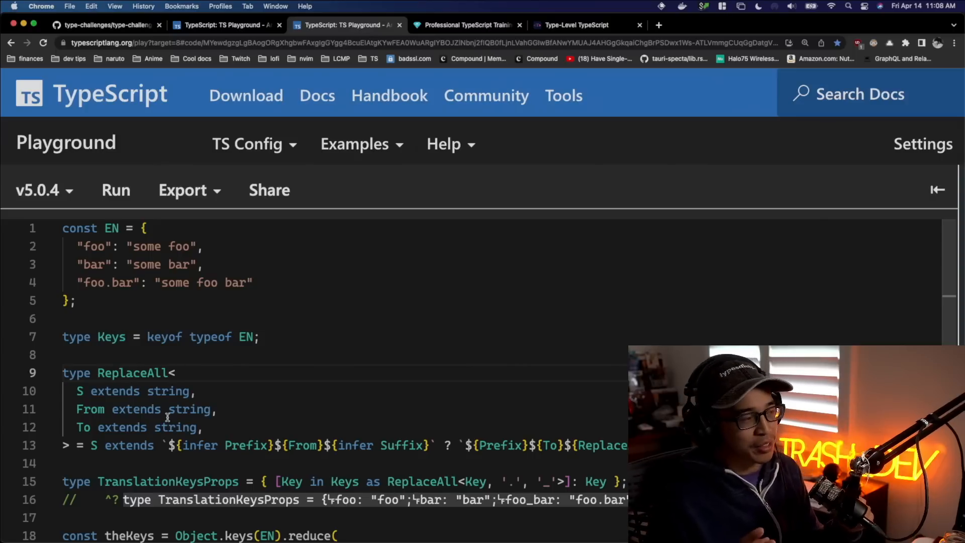
{"action": "left_click", "coordinate": [176, 373]}
{"action": "type", "text": "type Foo = S extends `${infer Prefix}${From}${infer Suffix}`"}
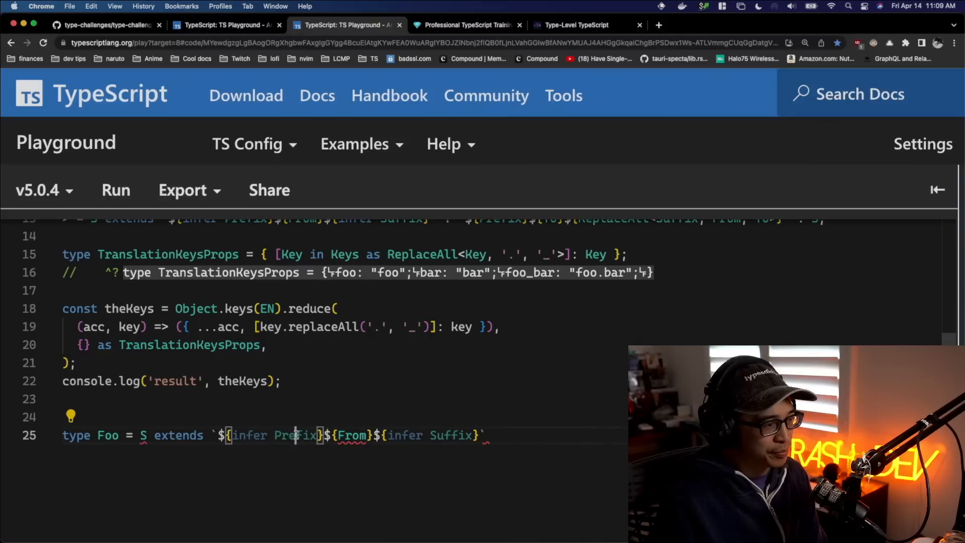
Add From = '.' and To = '_' parameters inside Foo's angle brackets on line 25.
{"action": "double_click", "coordinate": [351, 436]}
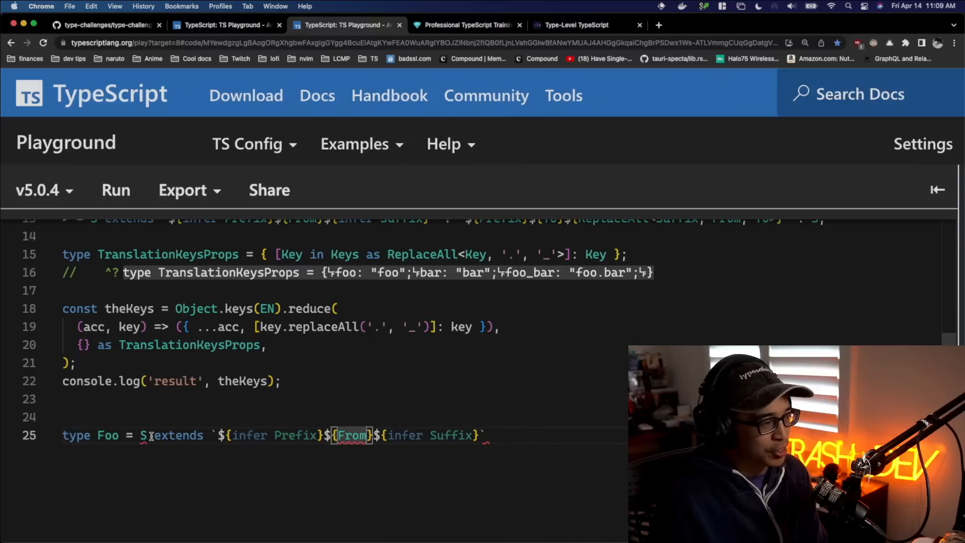
{"action": "type", "text": "<S extends string"}
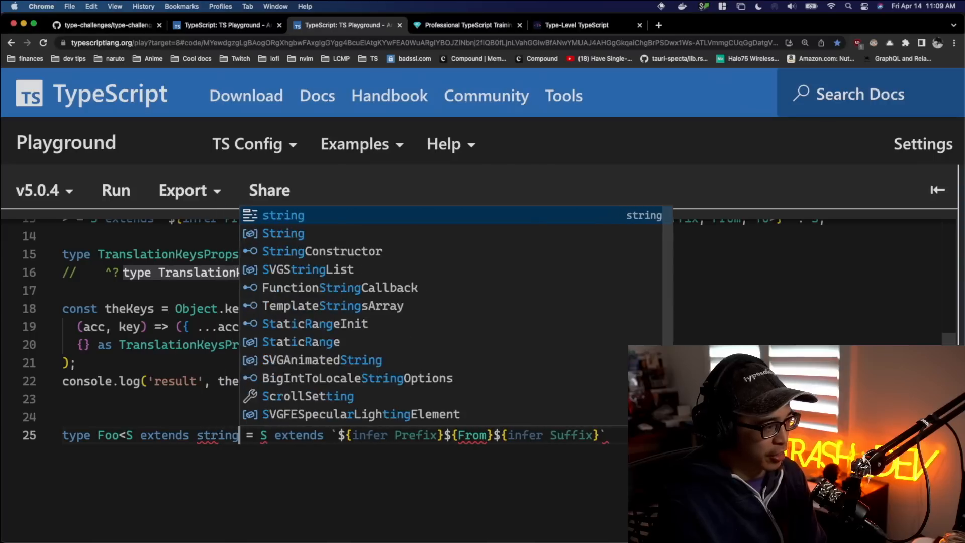
{"action": "key", "text": "Escape"}
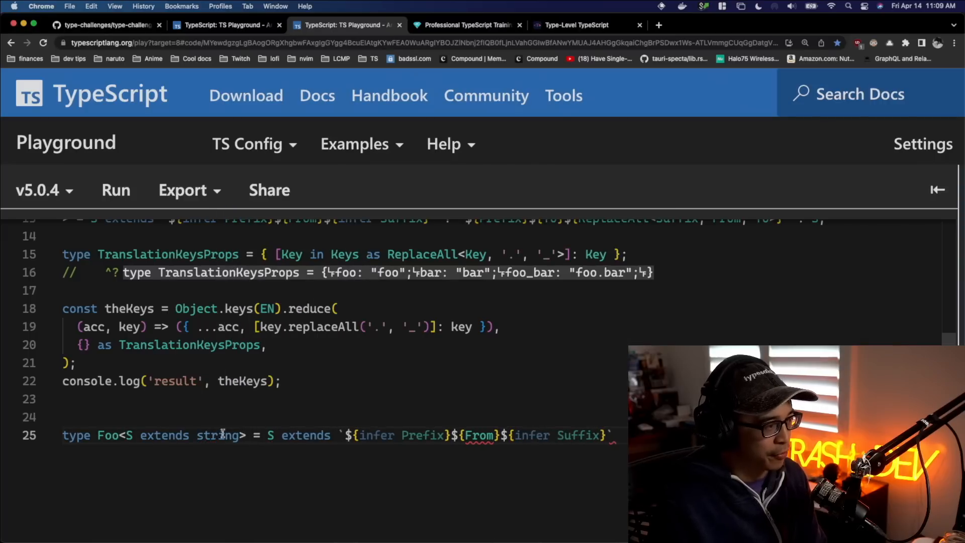
{"action": "type", "text": ", From"}
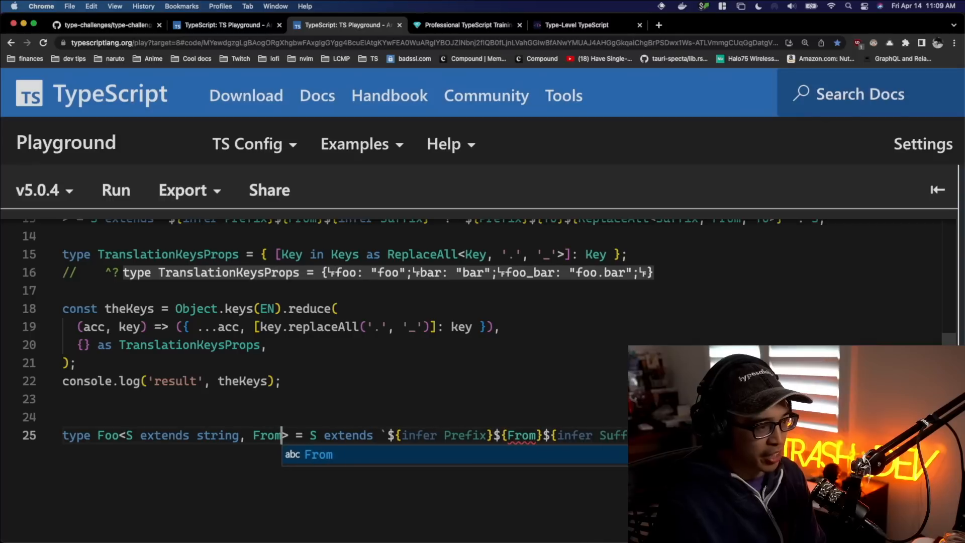
{"action": "type", "text": "="}
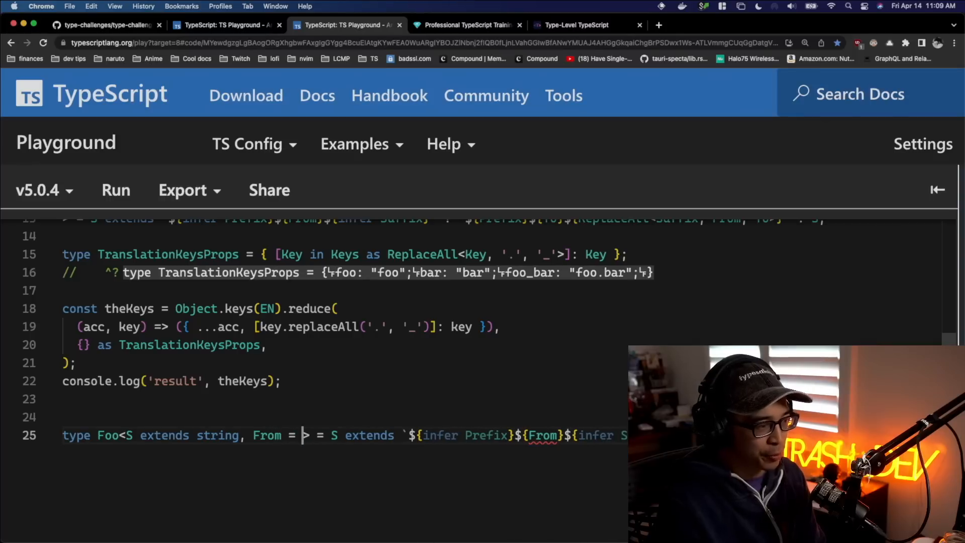
{"action": "type", "text": ">"}
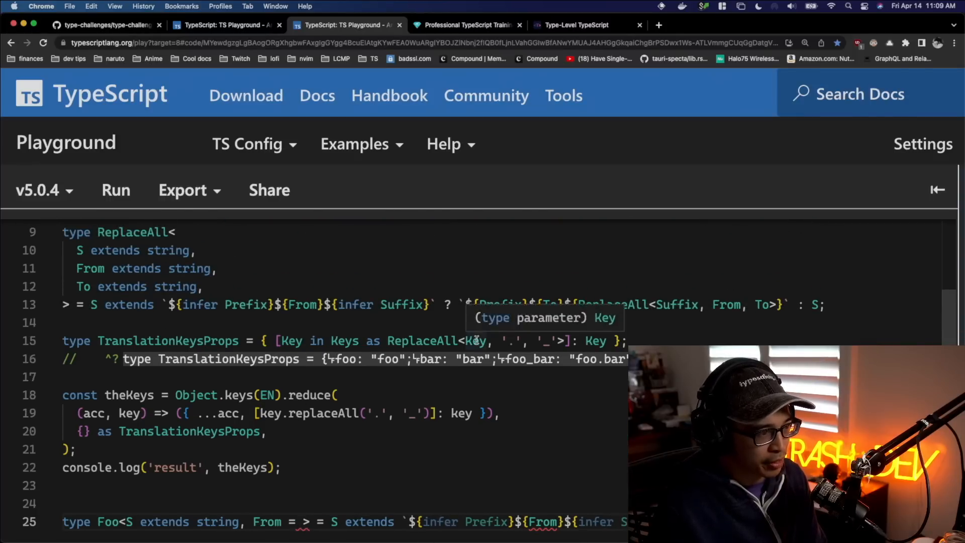
{"action": "scroll", "scroll_direction": "down", "scroll_amount": 3}
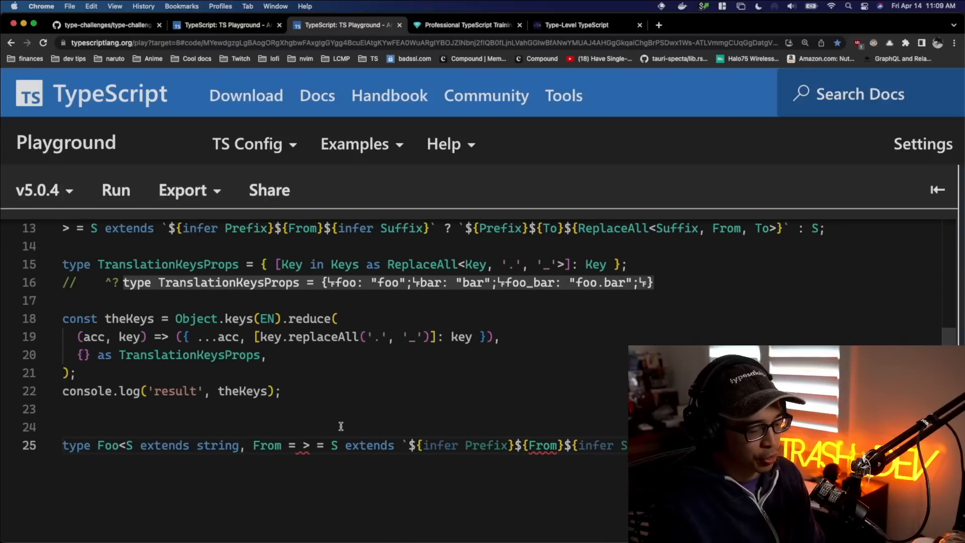
{"action": "type", "text": "'.',"}
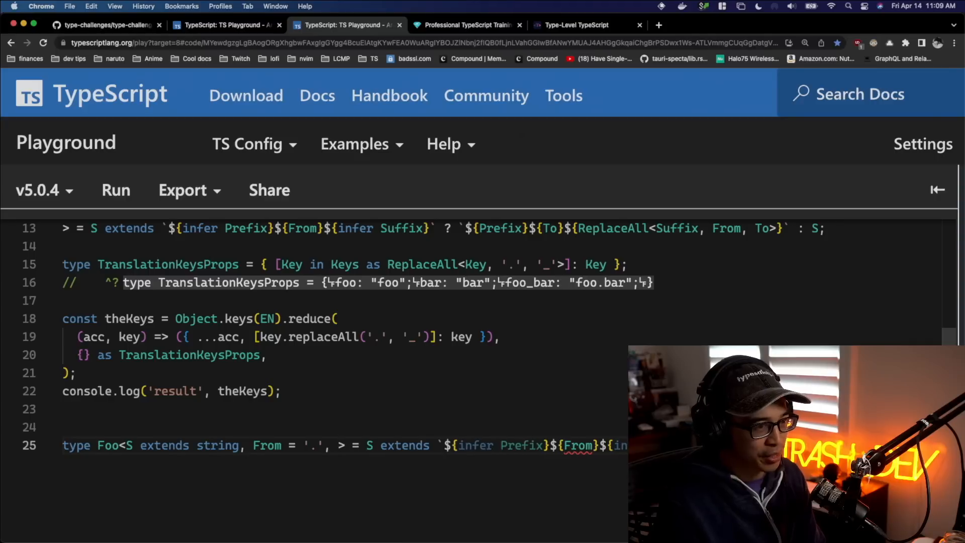
{"action": "type", "text": "To = '"}
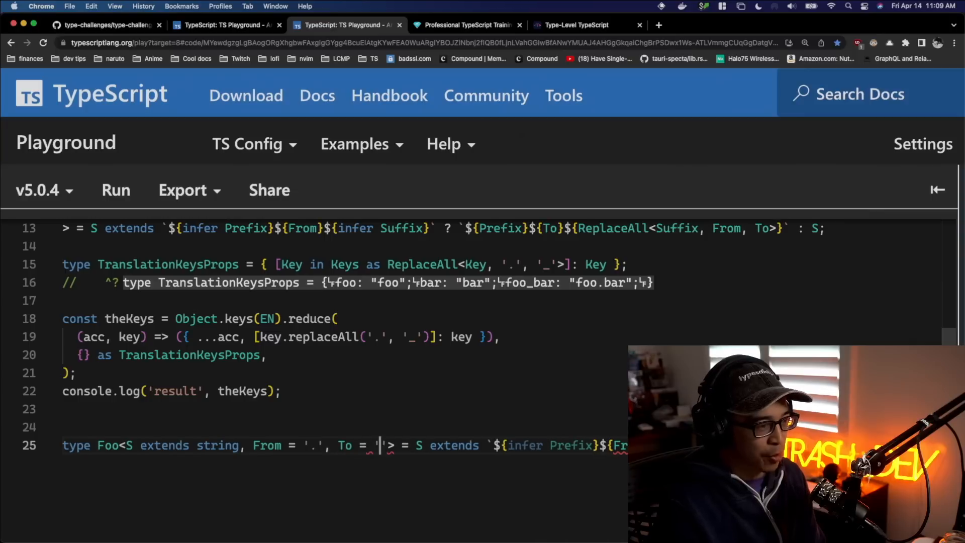
{"action": "type", "text": "_"}
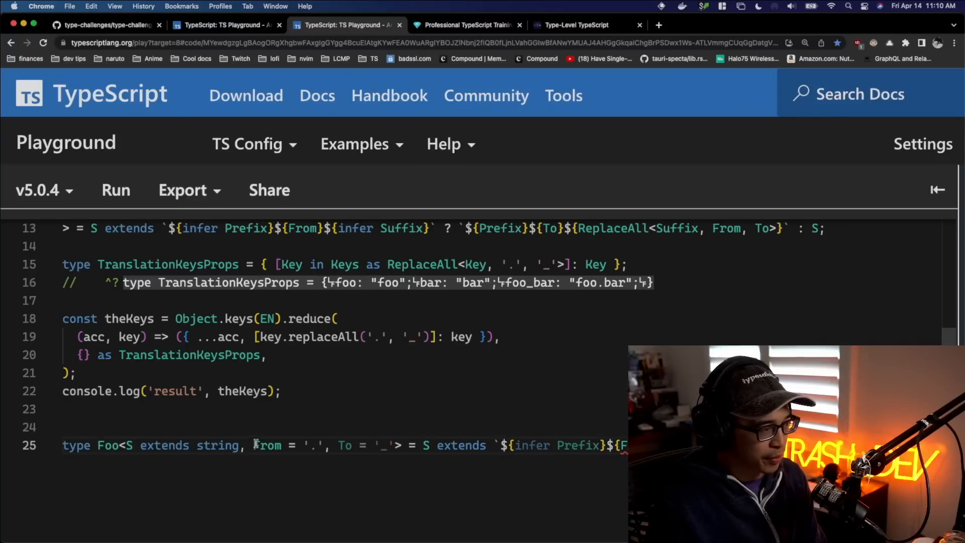
{"action": "double_click", "coordinate": [266, 445]}
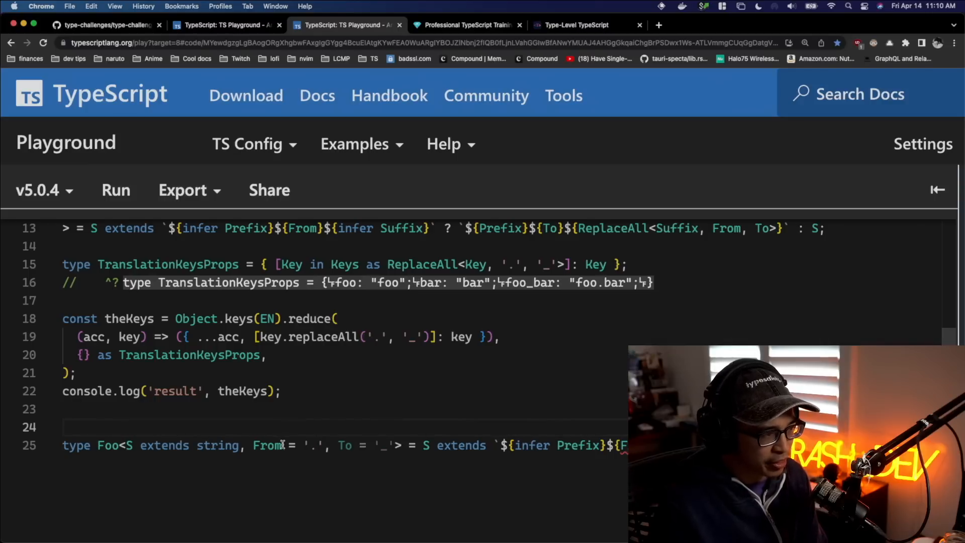
Add 'extends string' before the From and To default values in Foo.
{"action": "type", "text": "extebnds"}
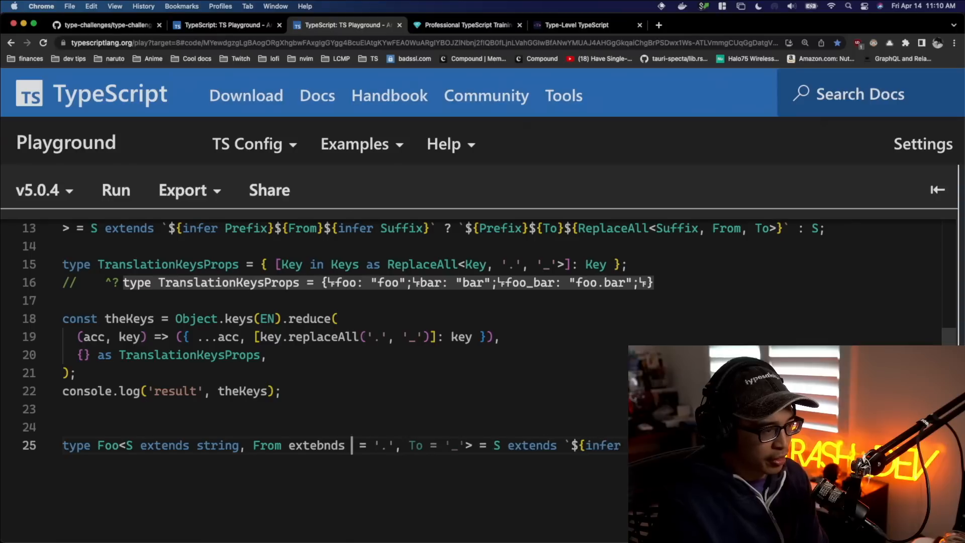
{"action": "type", "text": "string"}
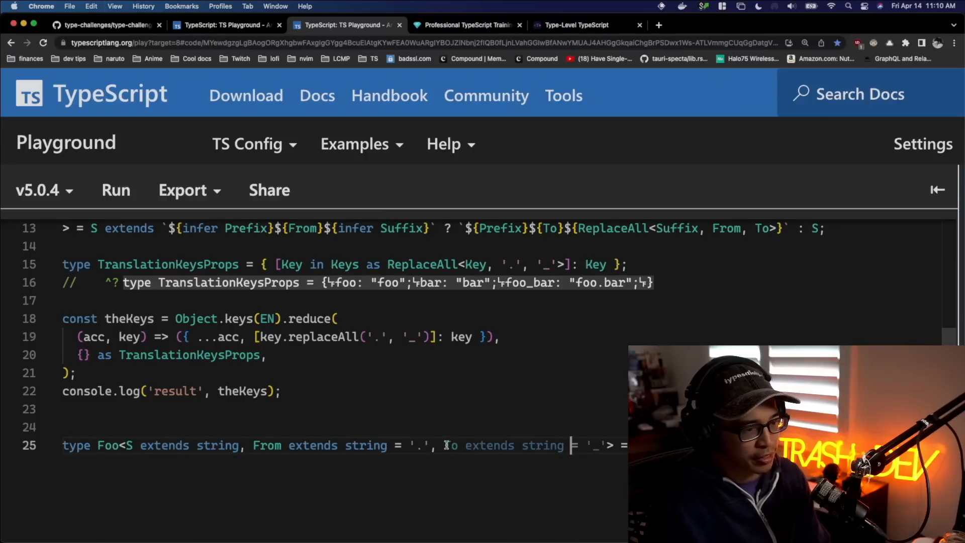
{"action": "scroll", "scroll_direction": "right", "scroll_amount": 3}
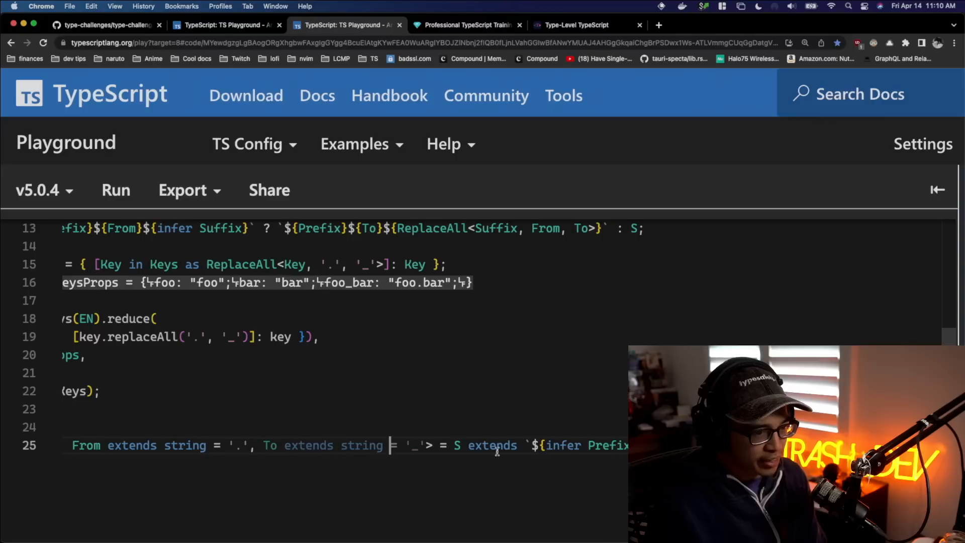
{"action": "double_click", "coordinate": [610, 445]}
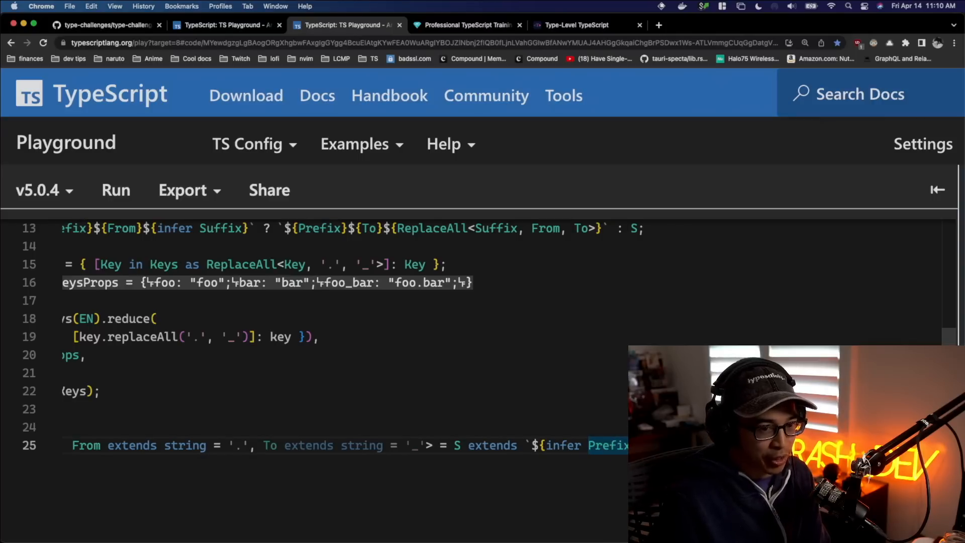
{"action": "type", "text": "type"}
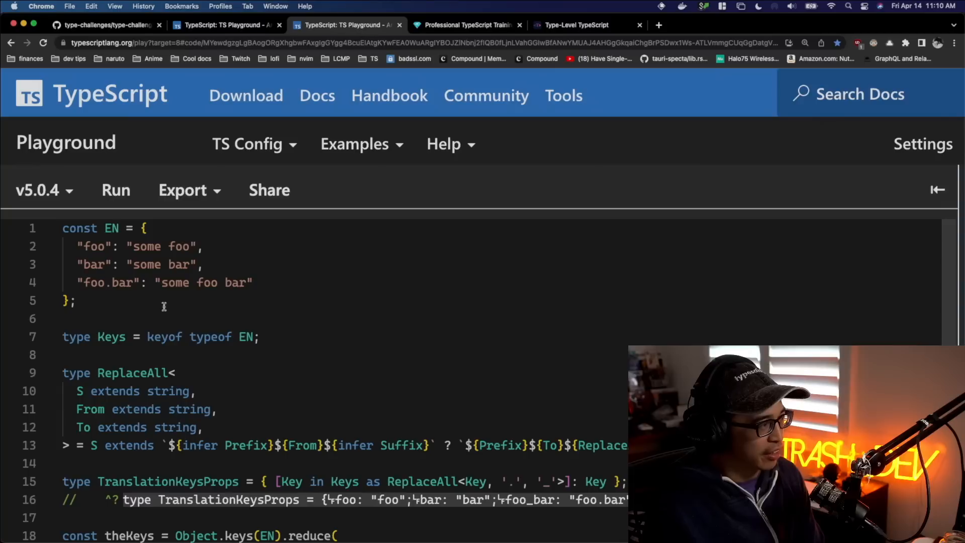
Add type Bar = Foo<"foo.bar"> with a // ^? query, and put ': never' on its own line.
{"action": "double_click", "coordinate": [108, 282]}
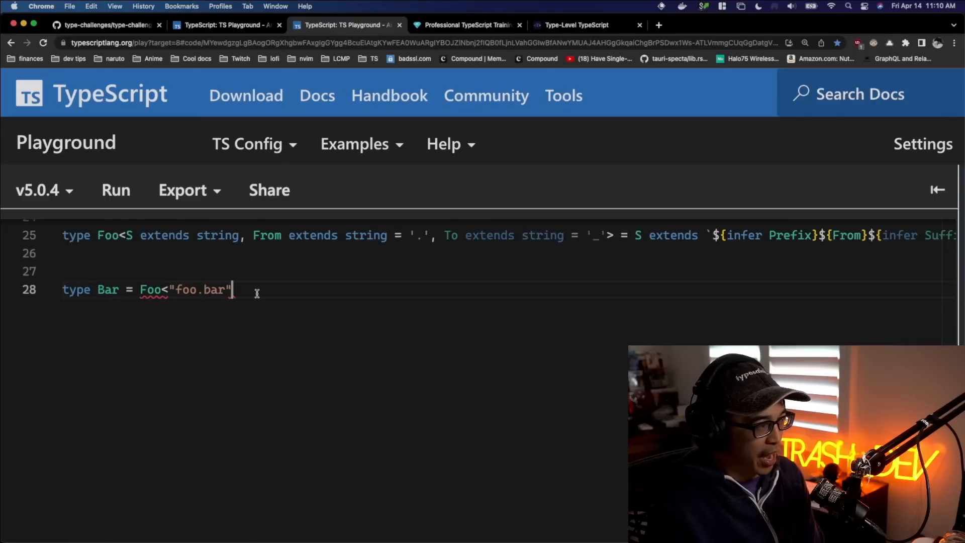
{"action": "type", "text": ">"}
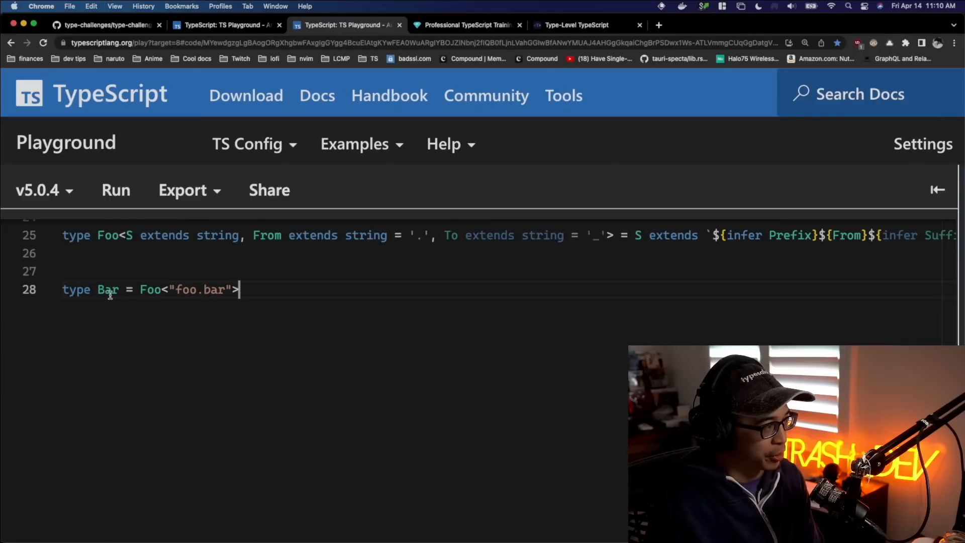
{"action": "type", "text": "//   ^?"}
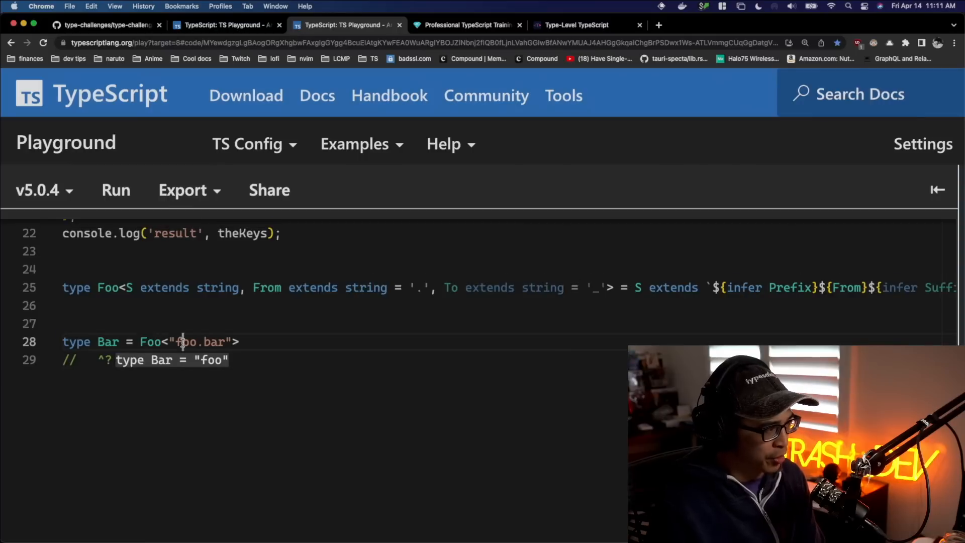
{"action": "scroll", "scroll_direction": "right", "scroll_amount": 3}
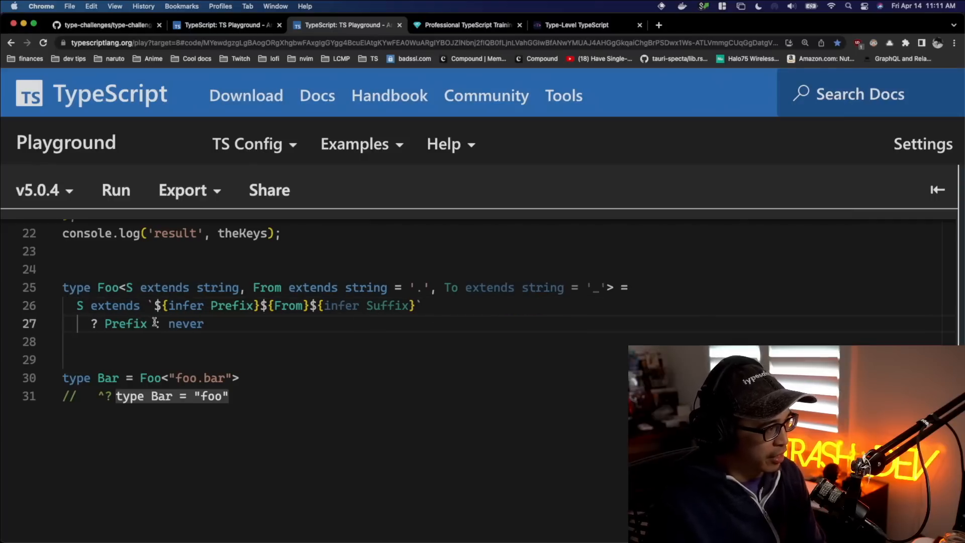
{"action": "key", "text": "enter"}
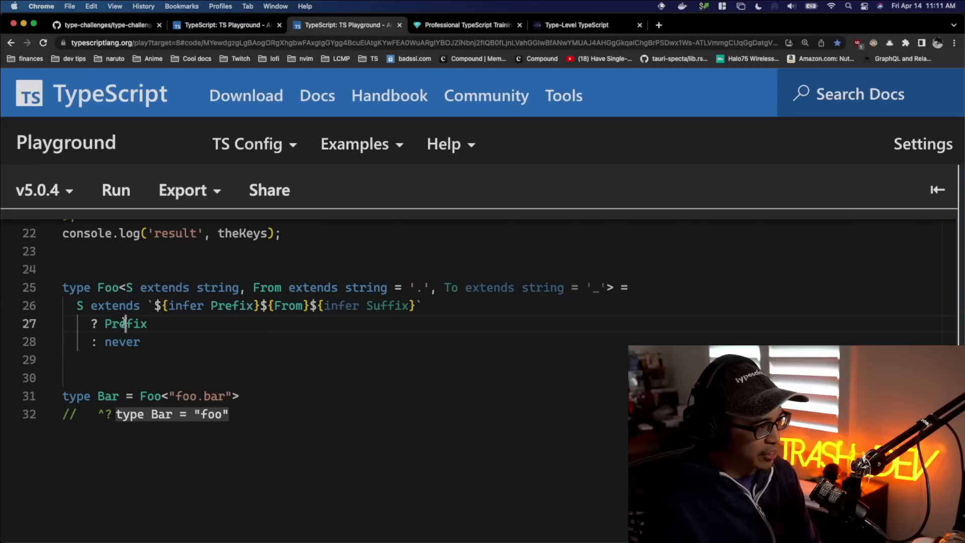
{"action": "double_click", "coordinate": [184, 306]}
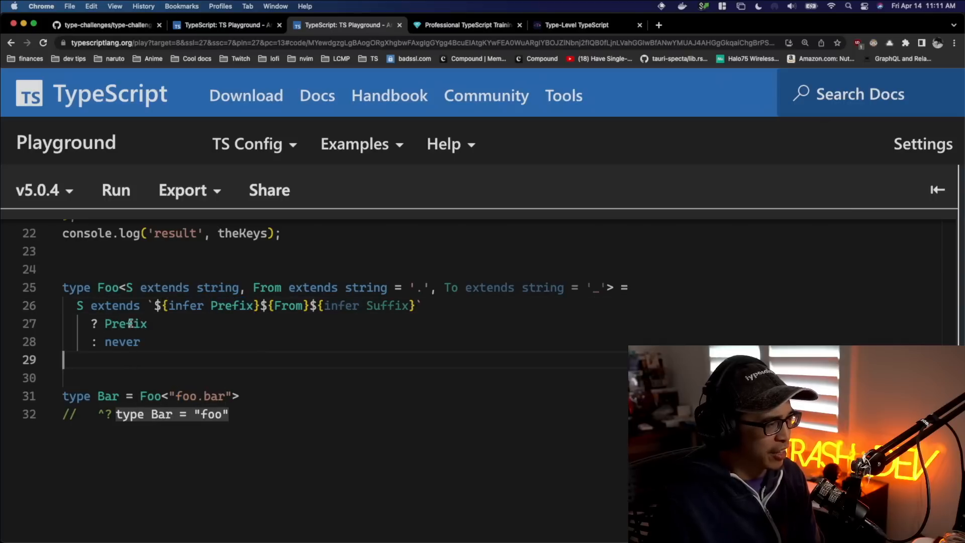
Swap Foo's returned Prefix for Suffix, then highlight ReplaceAll's Prefix uses on line 13.
{"action": "double_click", "coordinate": [126, 324]}
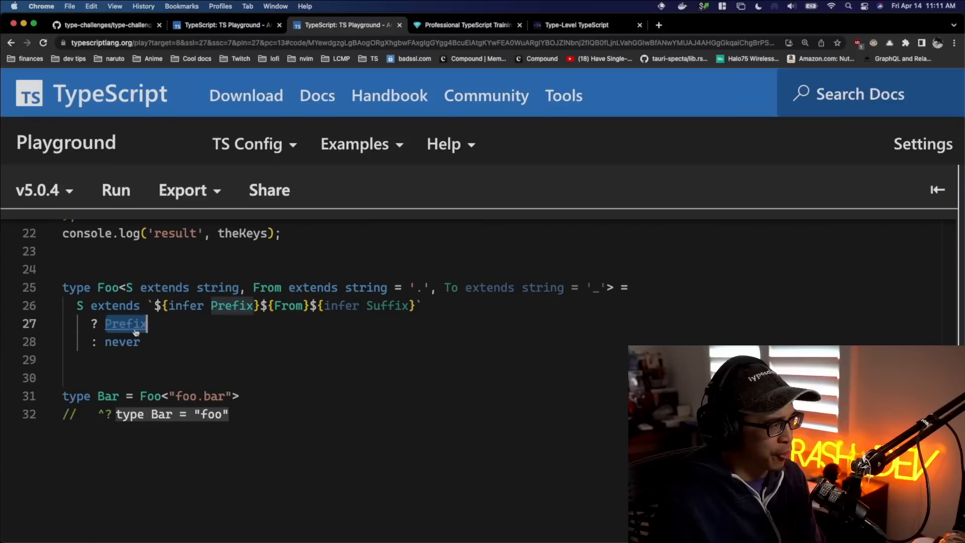
{"action": "type", "text": "From}${infer Suffix}` ? `${Prefix}${To}${ReplaceAll<Suffix, From, To>}` : S;"}
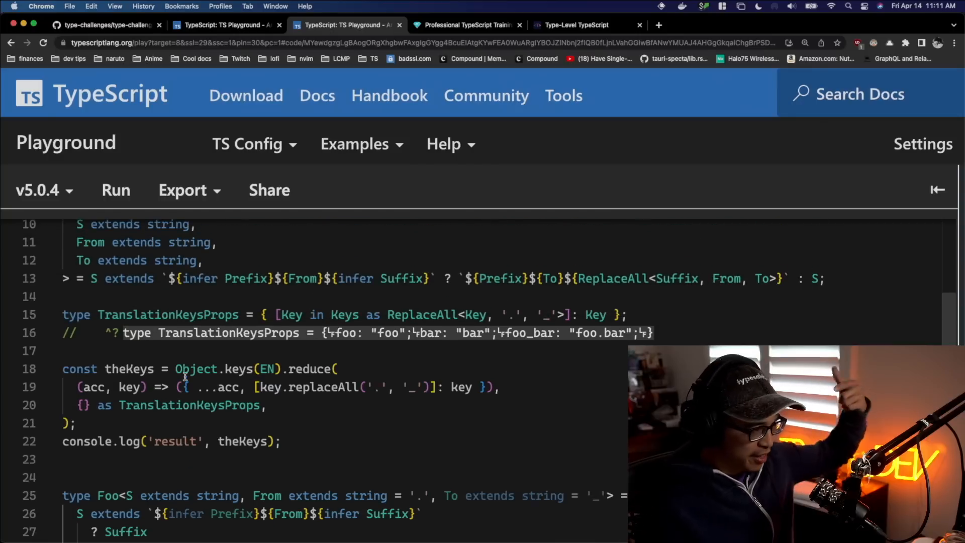
{"action": "left_click_drag", "start_coordinate": [170, 278], "coordinate": [406, 278]}
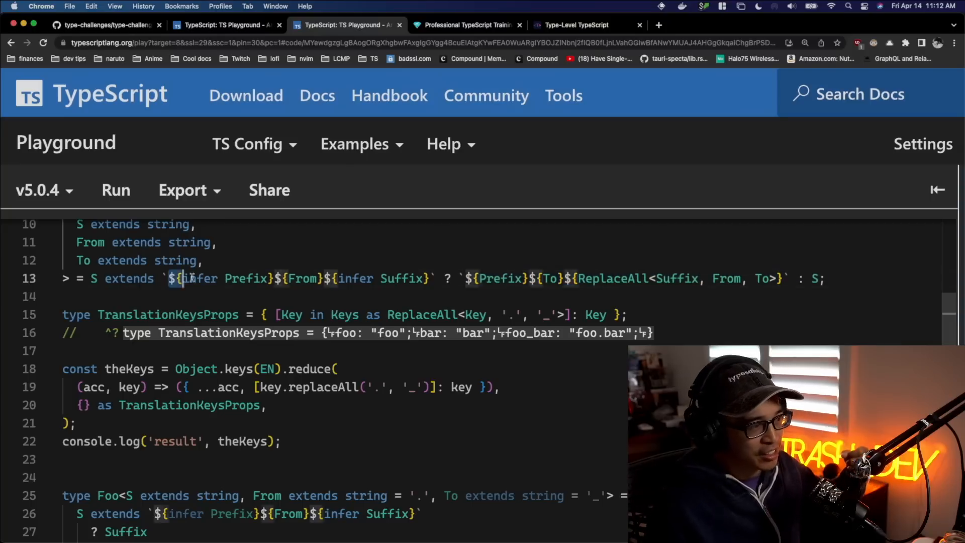
{"action": "double_click", "coordinate": [246, 278]}
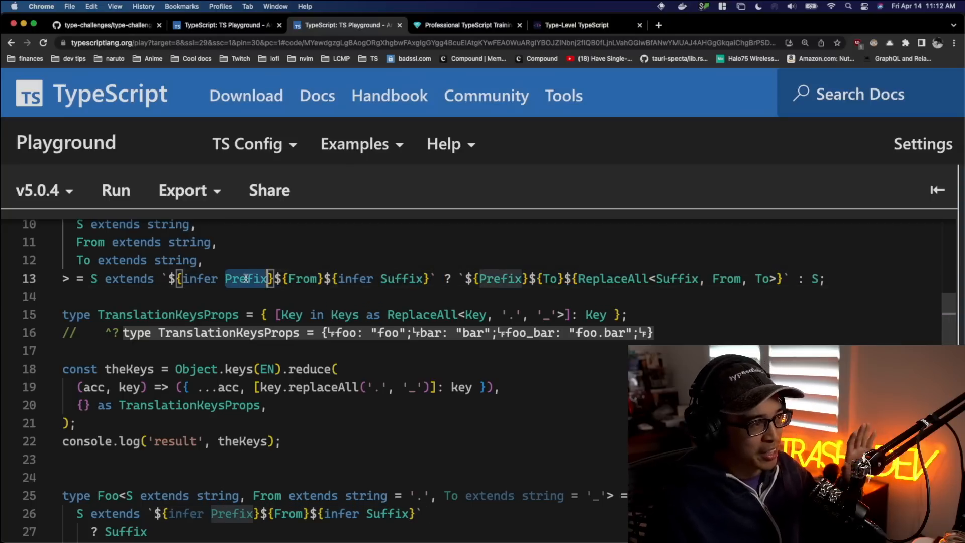